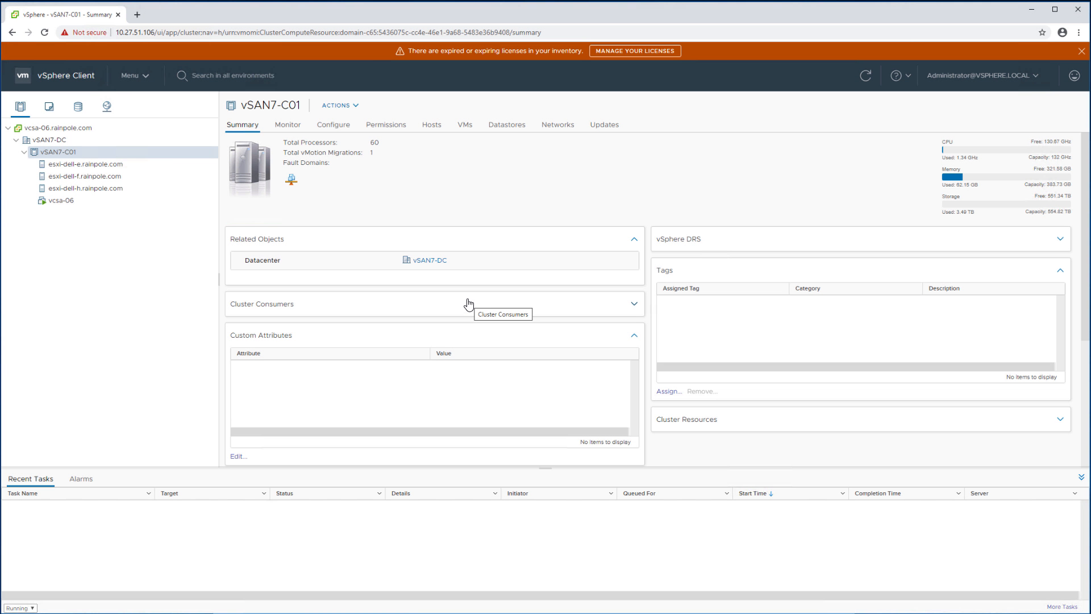
mouse_move(328, 129)
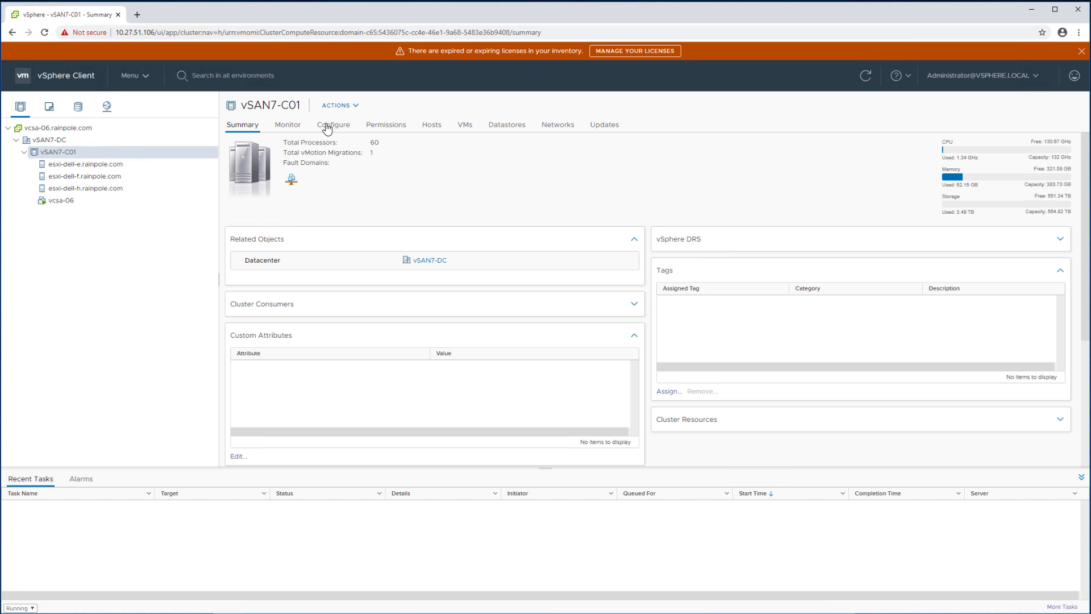
Open vSAN Services under Configure for vSAN7-C01 and expand the still-disabled File Service row
left_click(333, 124)
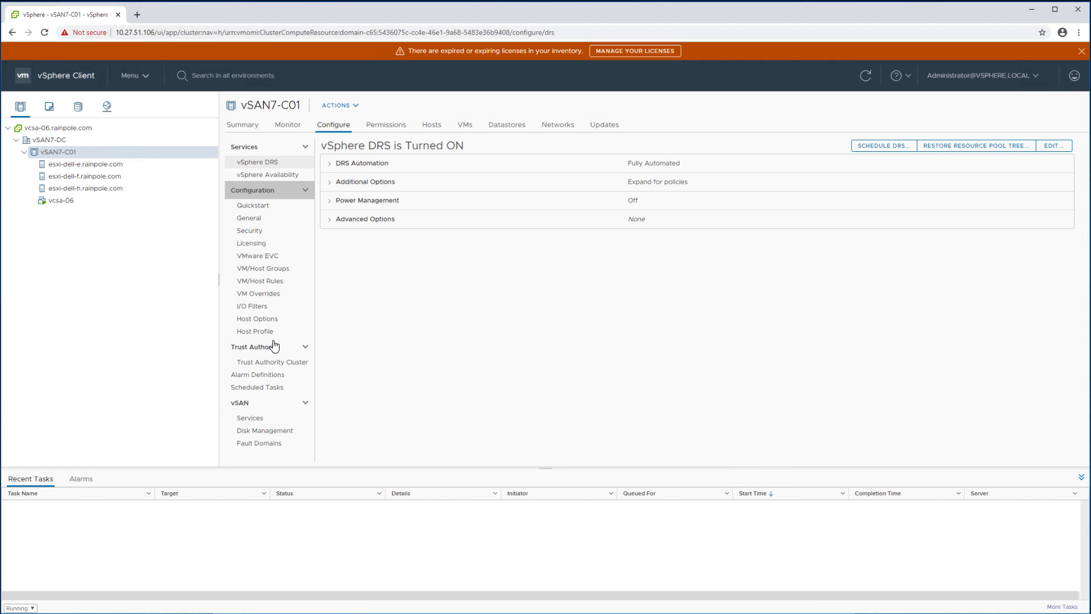
left_click(251, 417)
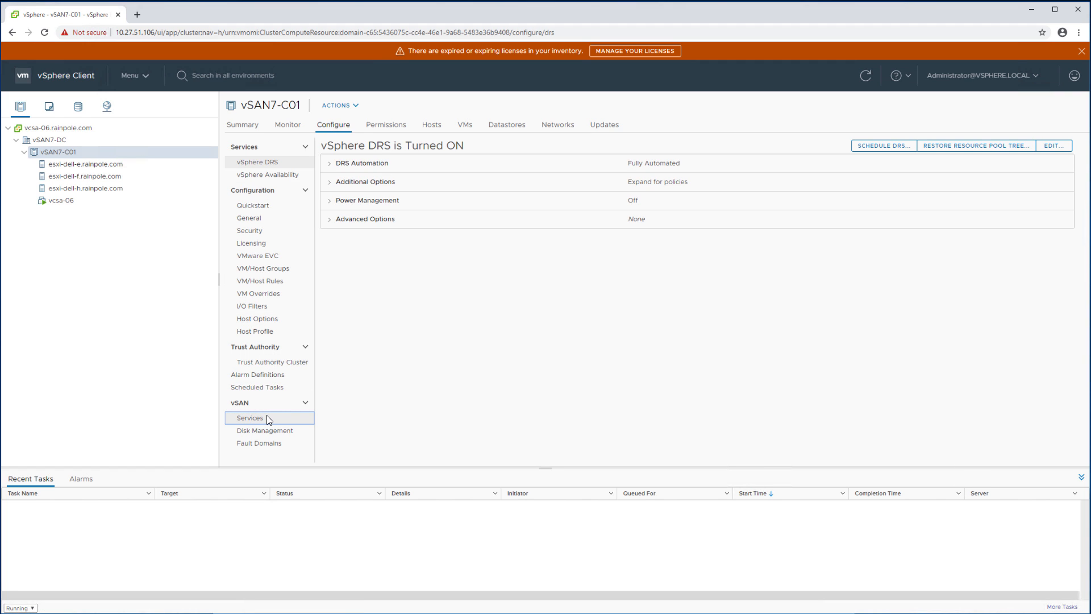
left_click(250, 417)
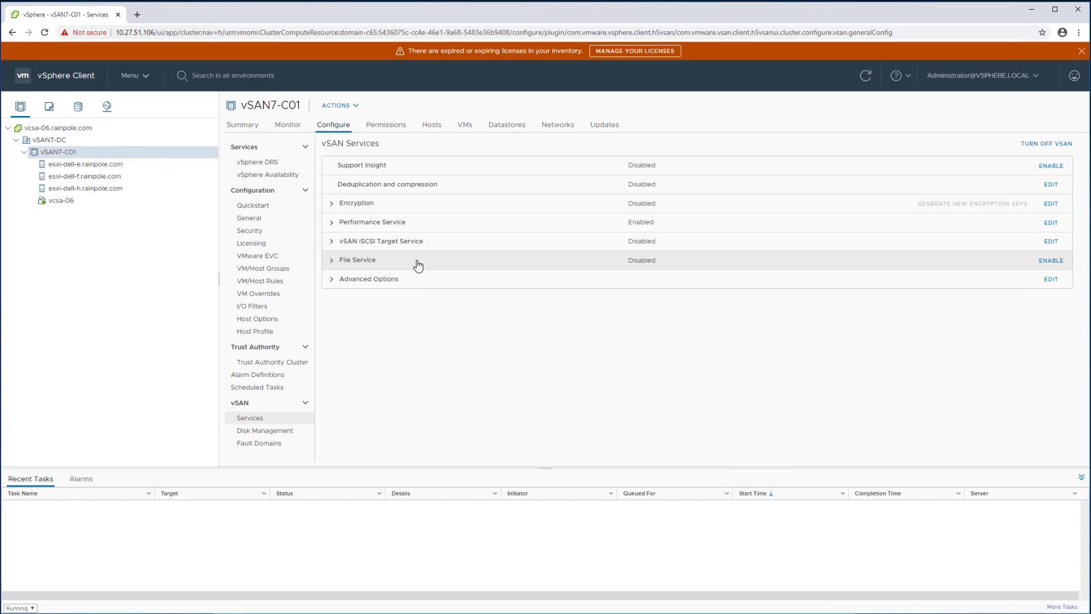
left_click(332, 260)
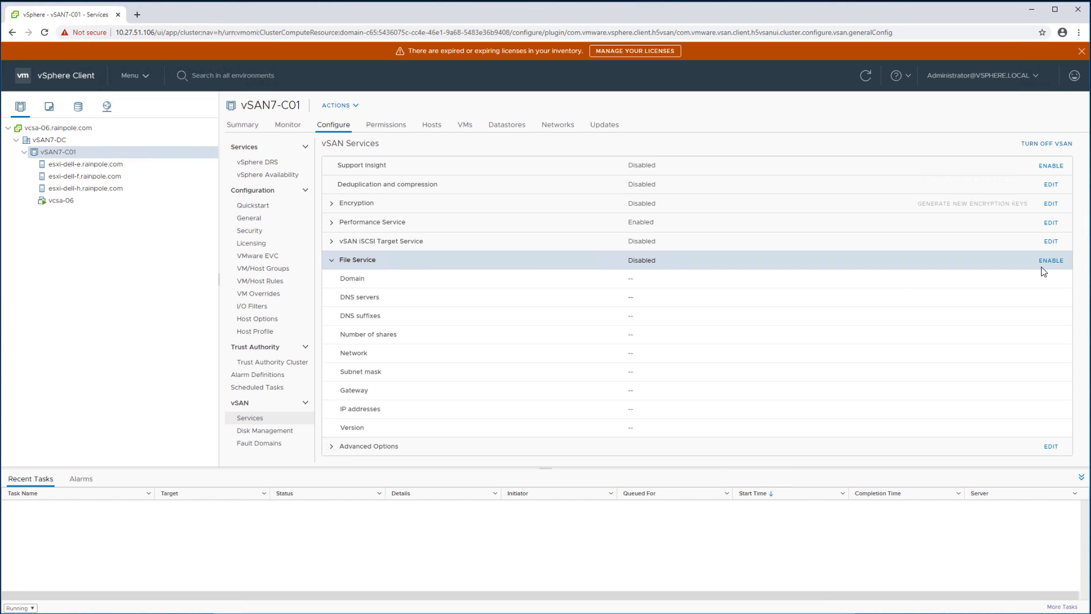
Enable File Service with domain vsanfs, DNS server 10.27.51.252 and suffix rainpole.com
left_click(1051, 260)
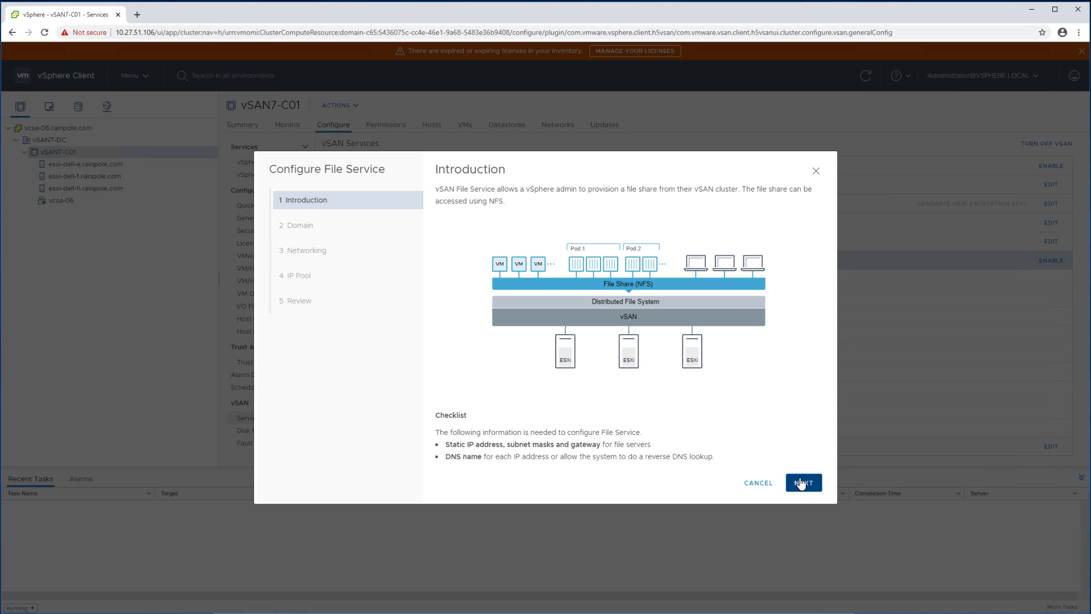
left_click(802, 483)
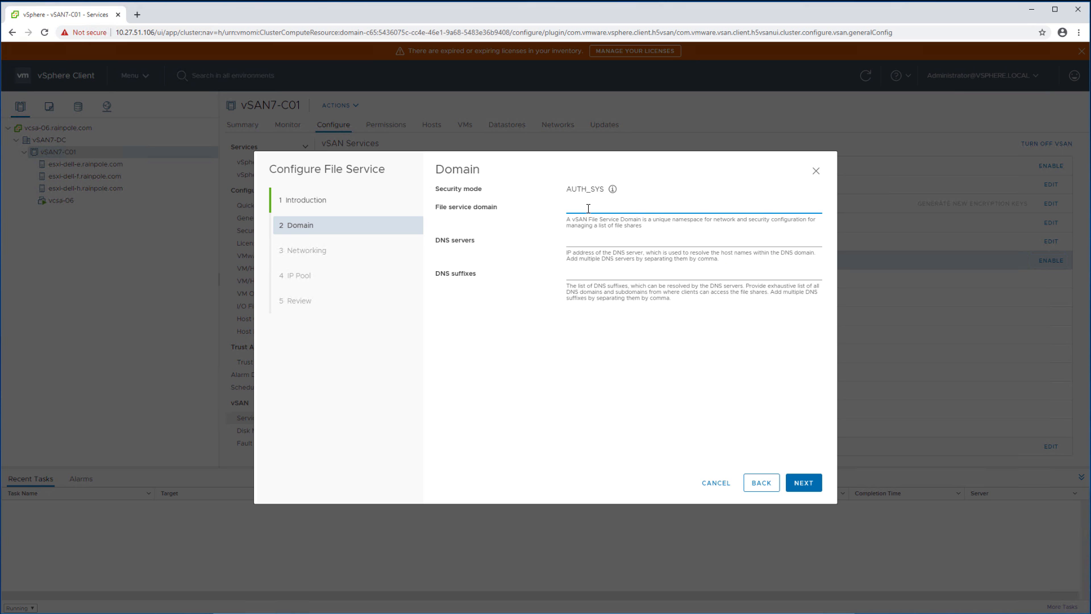
type("vsanfs")
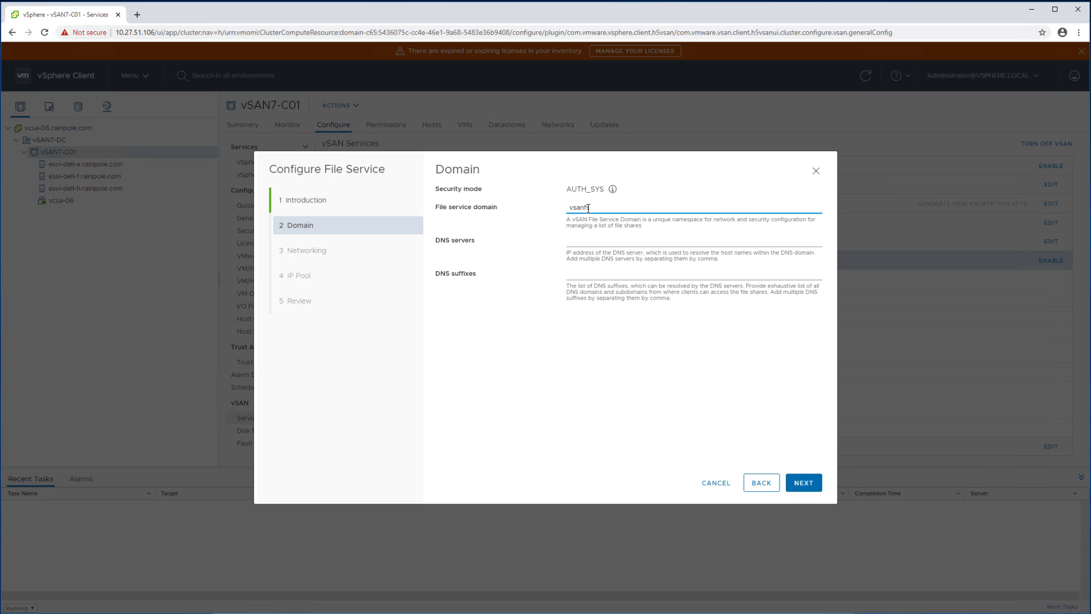
type("10.27.51.252")
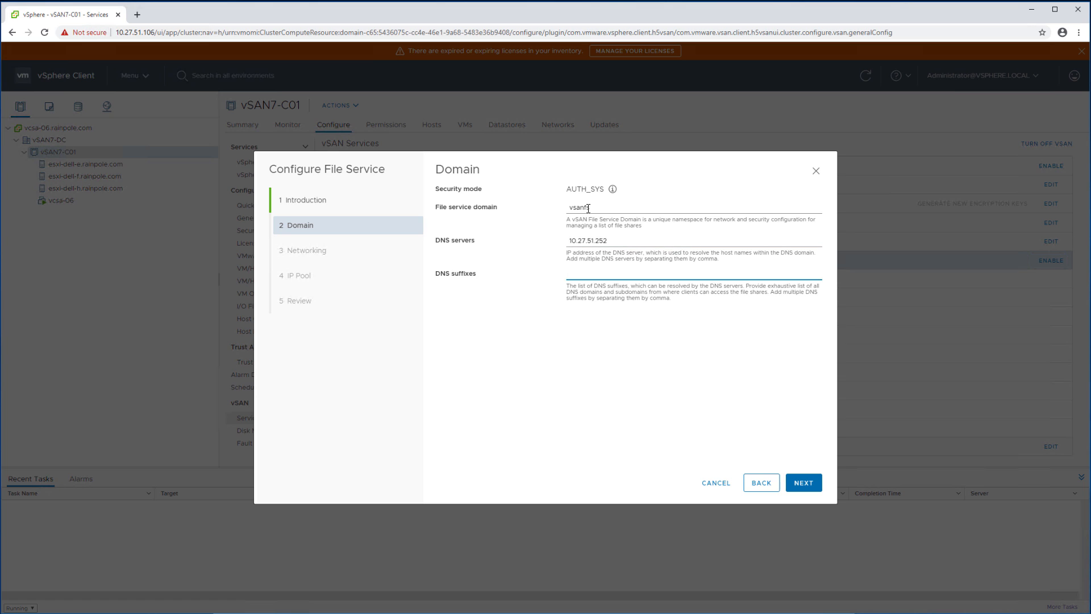
type("rainpole.com")
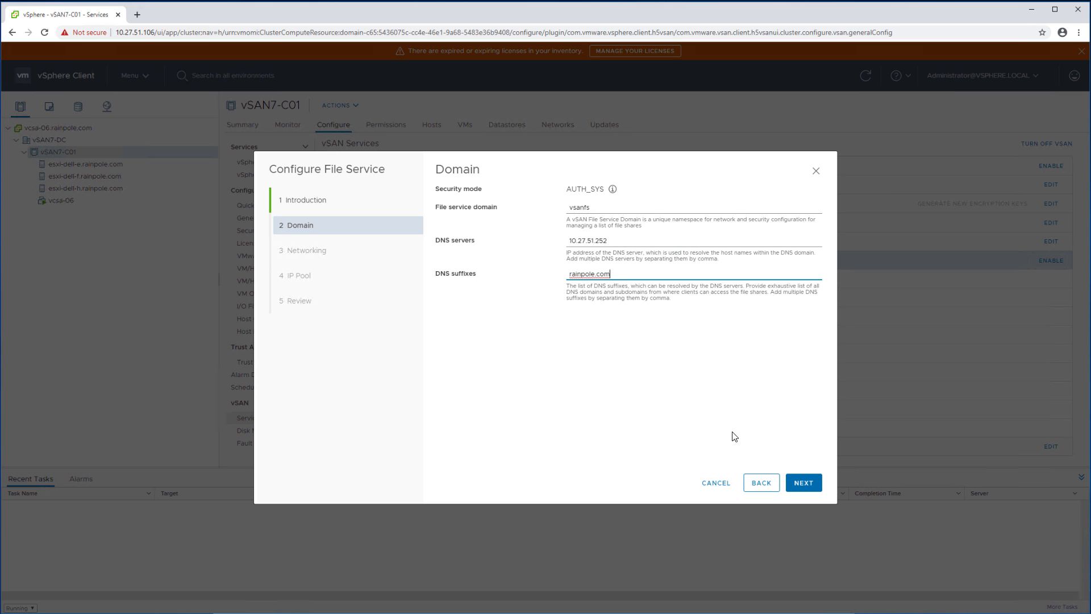
Use VM Network with subnet mask 255.255.255.0 and gateway 10.27.51.254
left_click(802, 483)
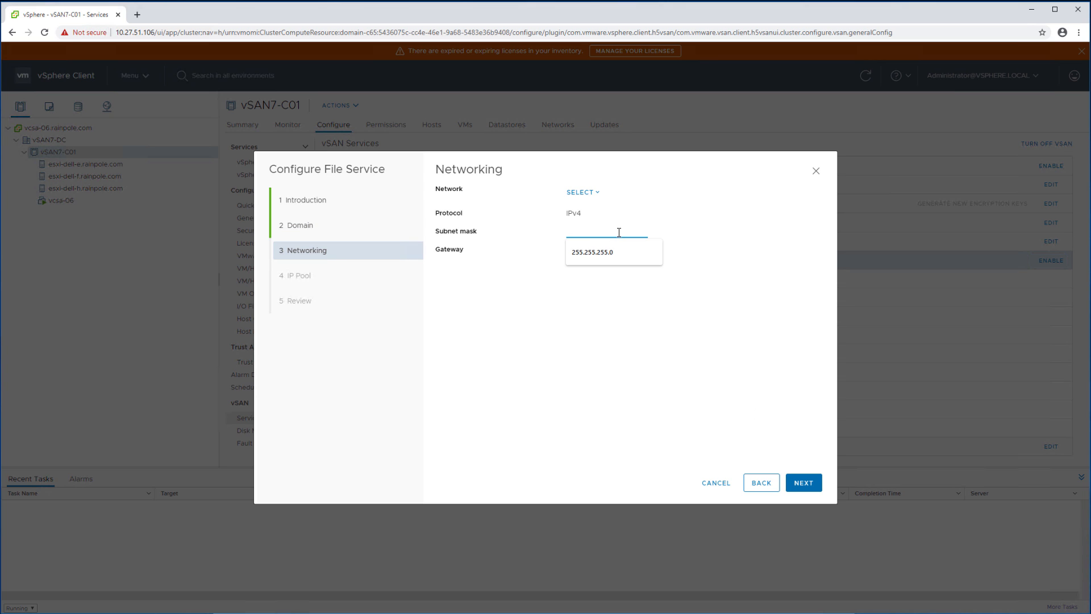
type("255.255.255.0")
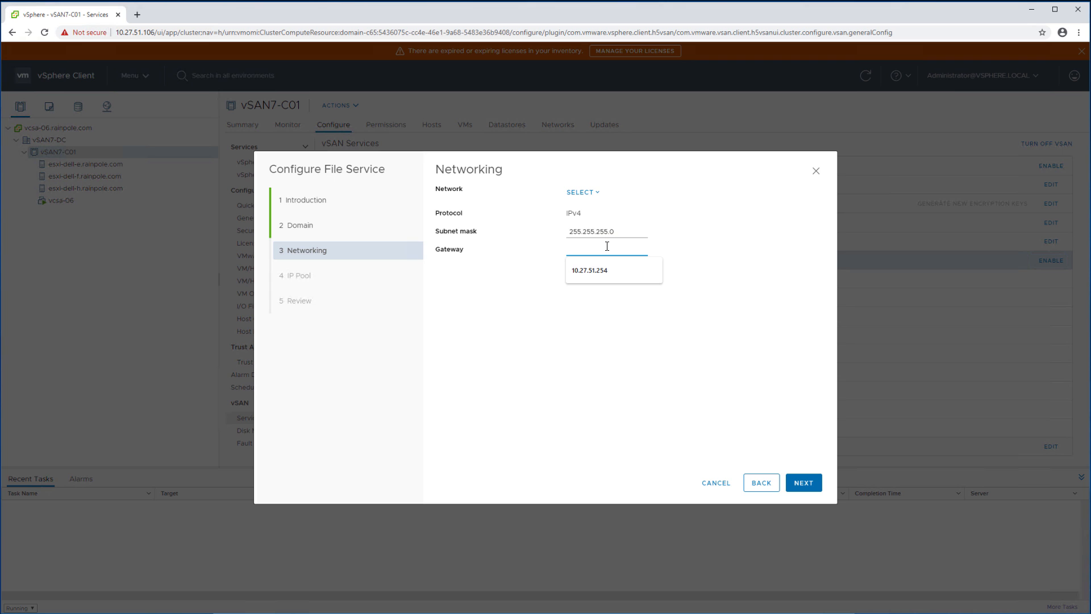
left_click(589, 270)
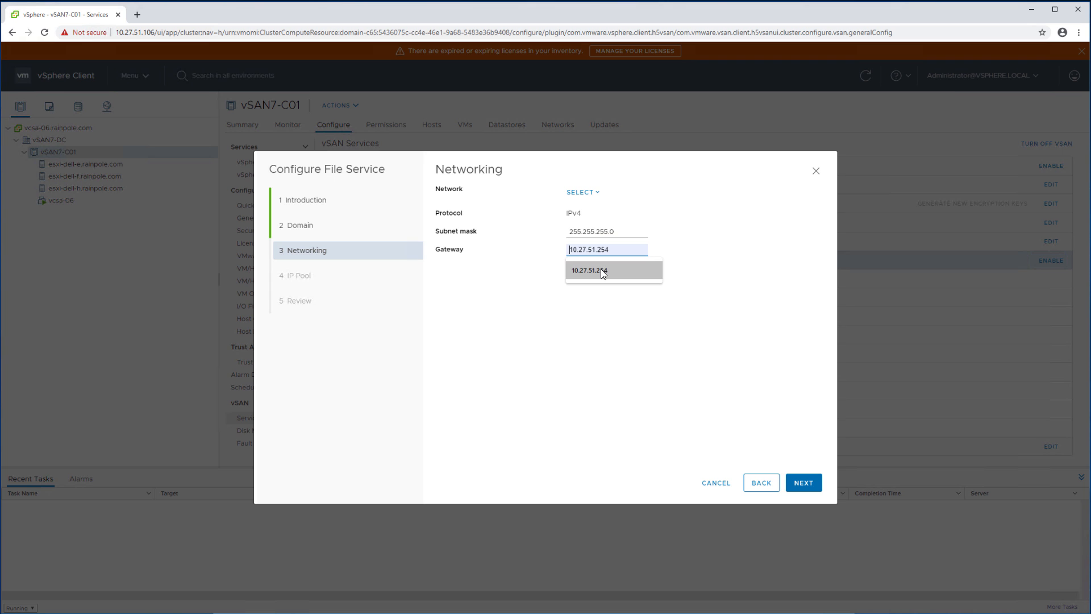
left_click(581, 192)
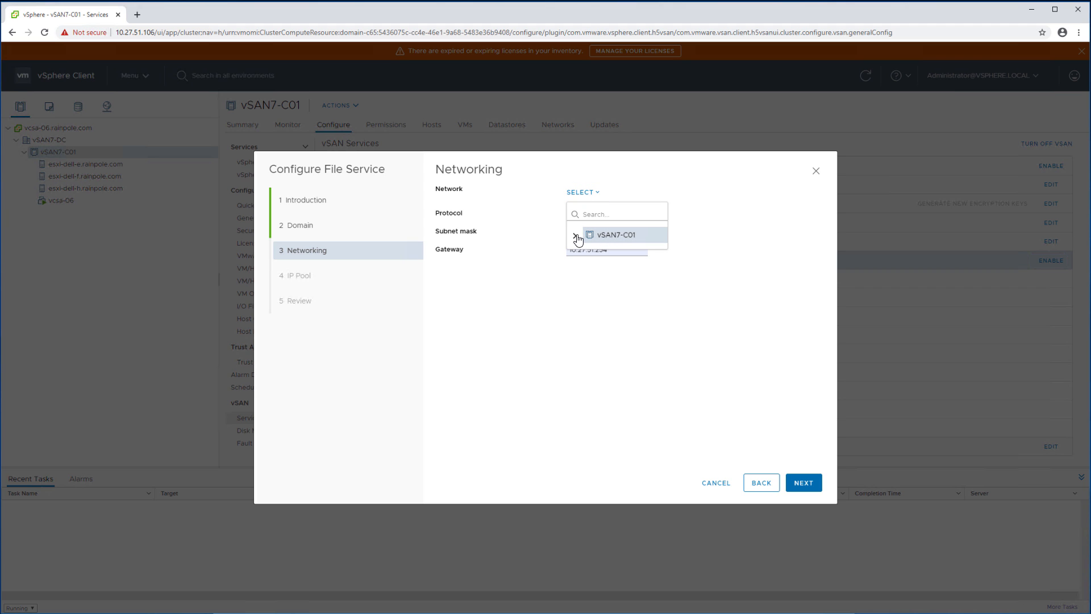
left_click(614, 235)
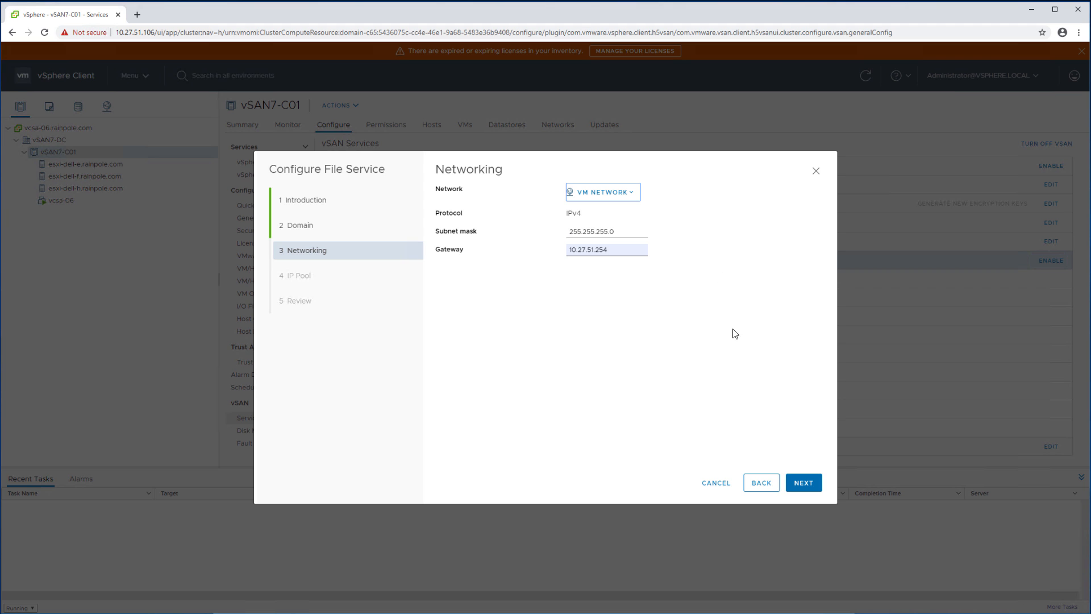
Fill the IP pool with 10.27.51.194–196 and DNS names vsanfs1–3.rainpole.com
left_click(803, 482)
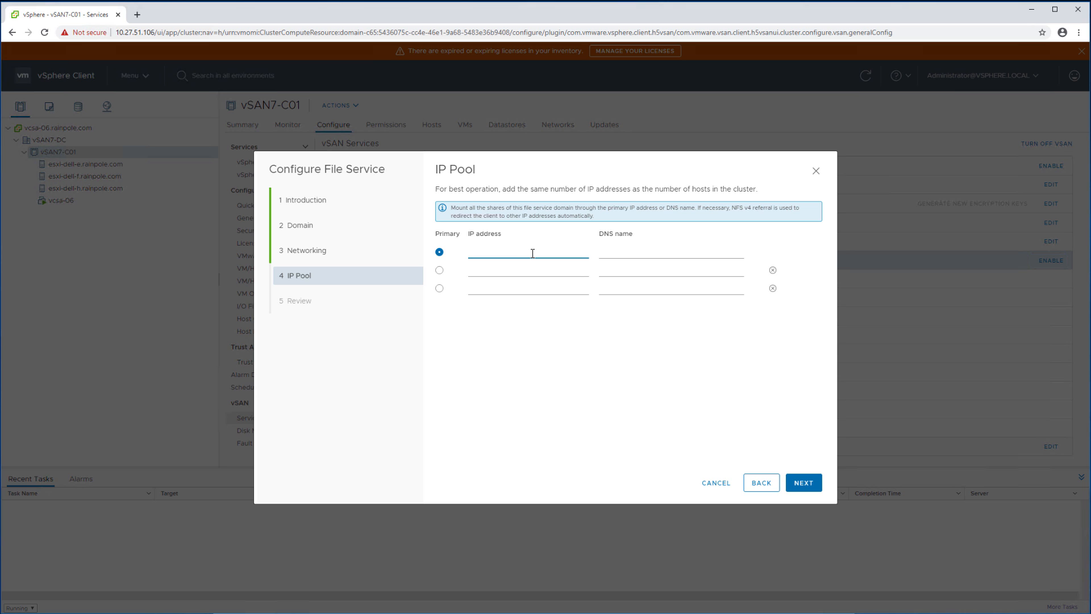
type("10.27.51.194")
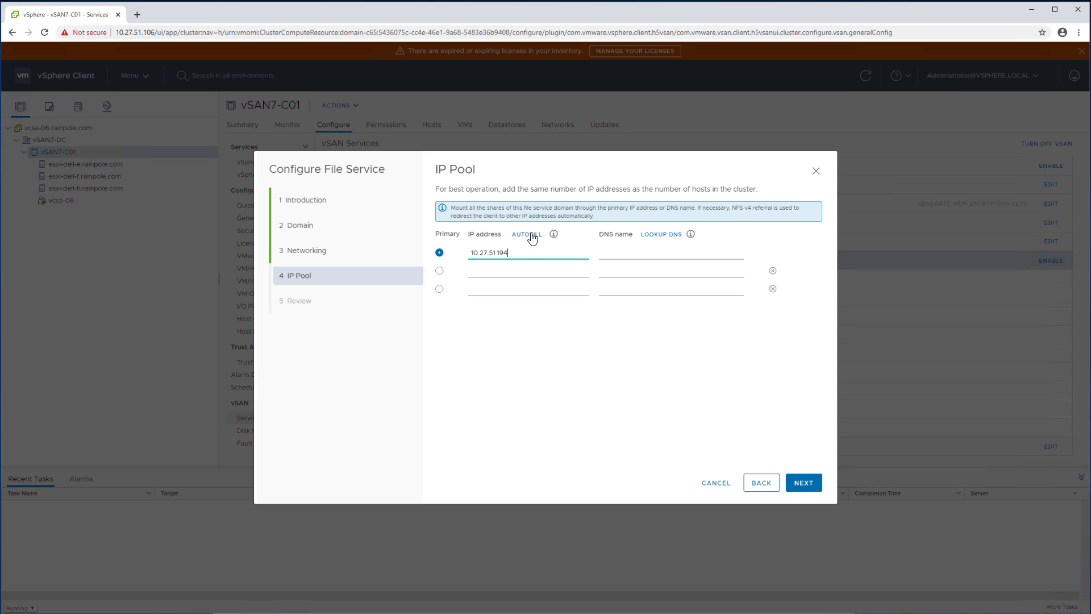
left_click(661, 233)
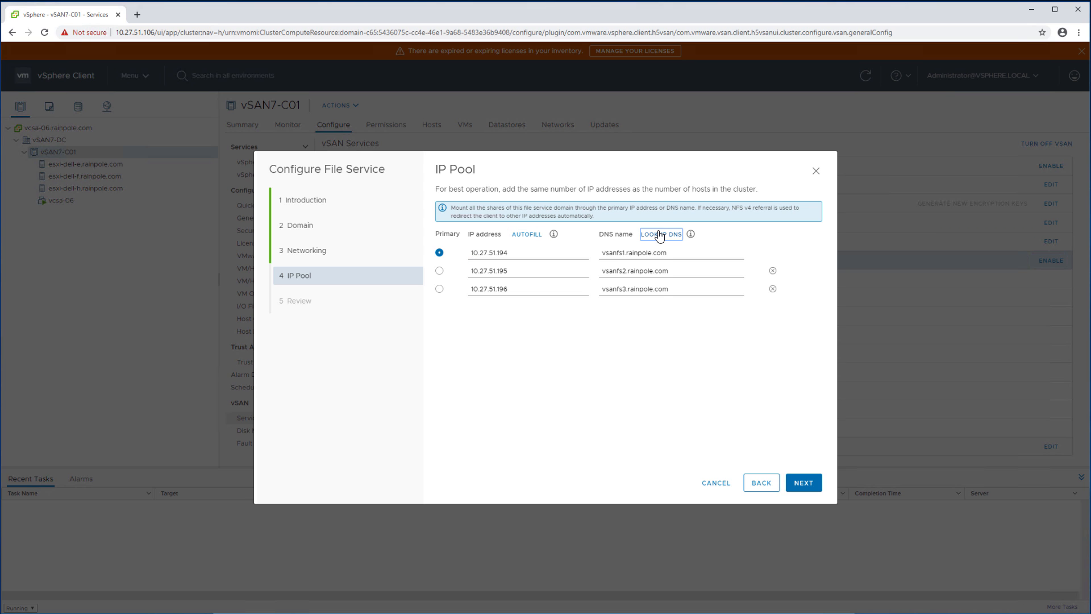
mouse_move(674, 328)
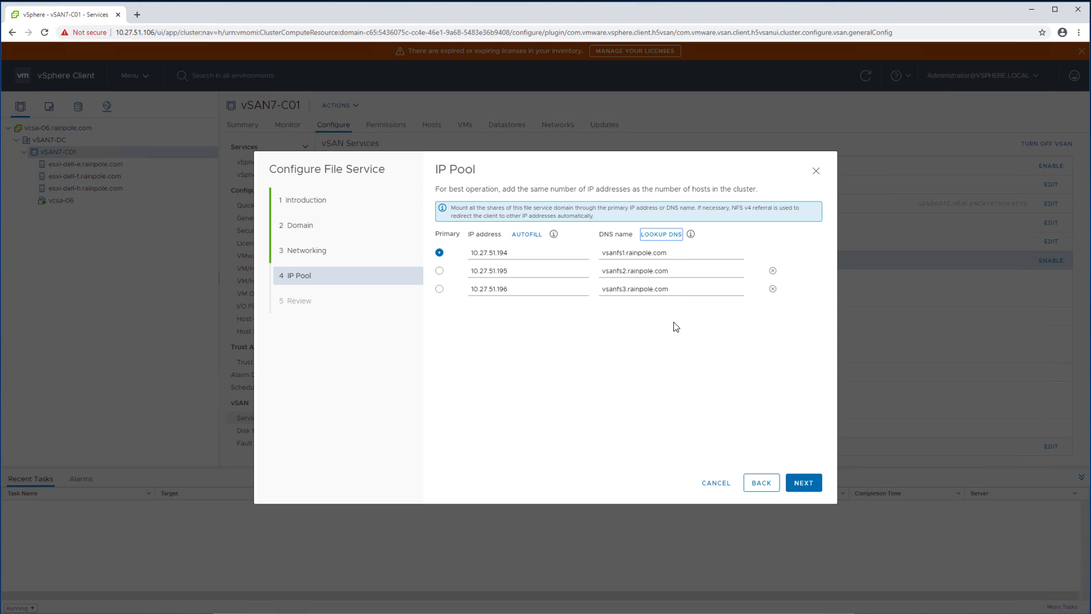
Review the File Service summary and finish the wizard
left_click(802, 483)
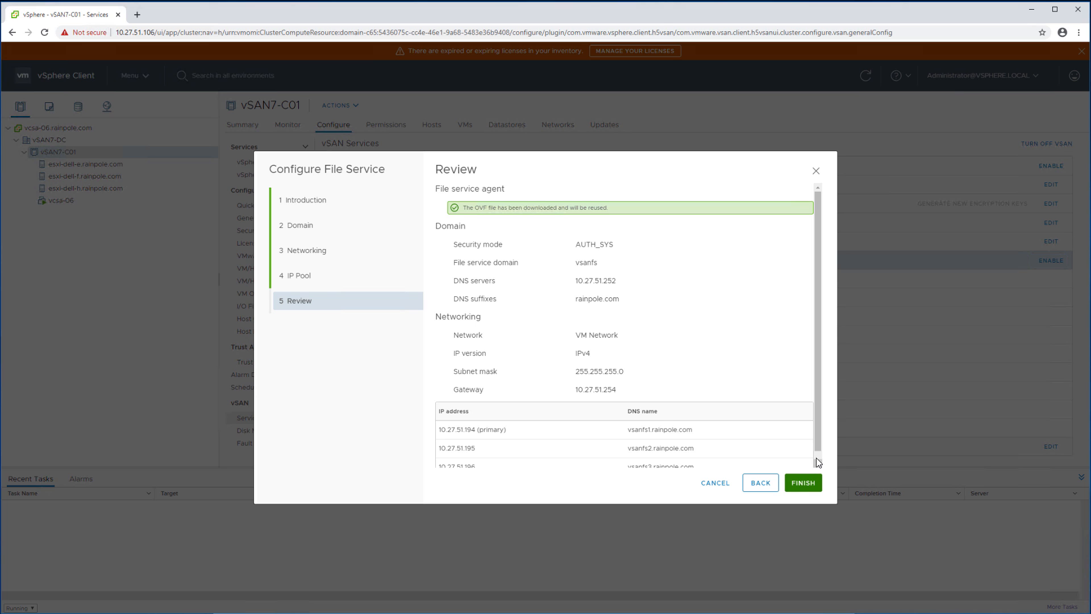
scroll("down", 3)
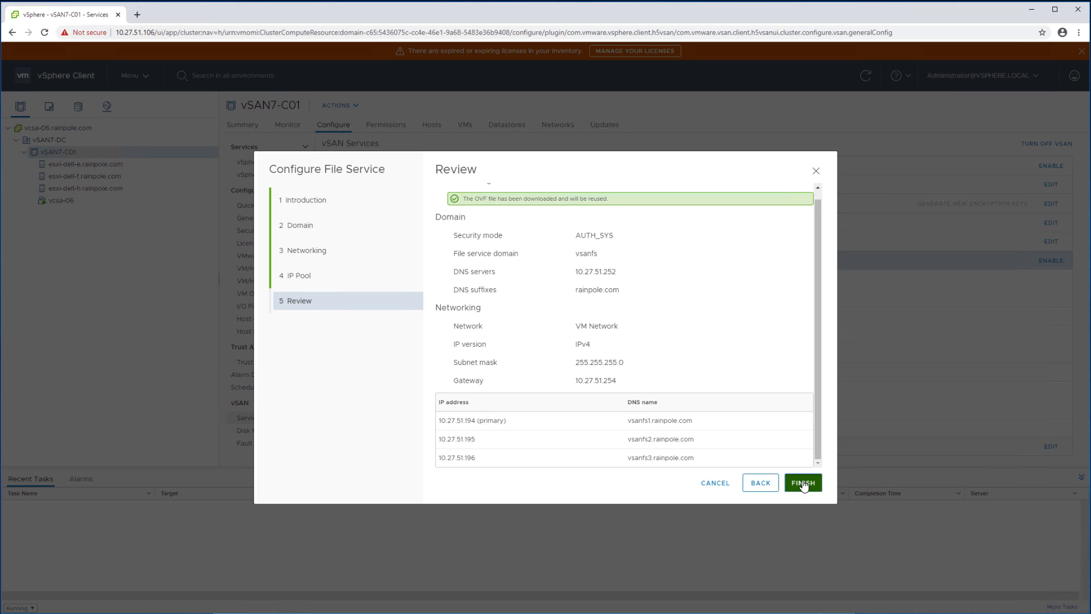
left_click(802, 483)
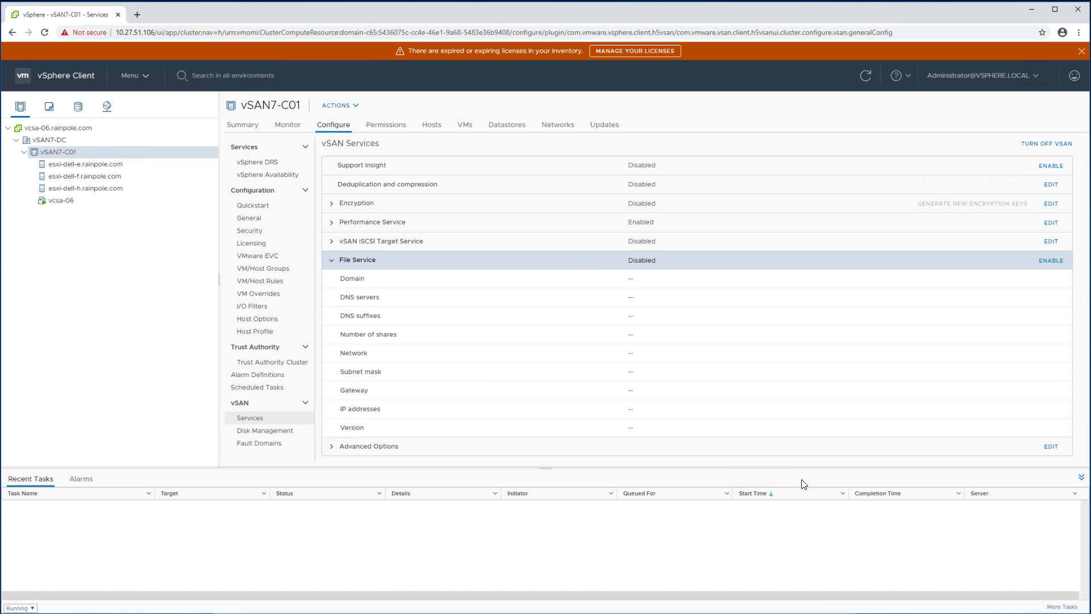
Wait for three vSAN File Service Nodes to deploy and File Service to show Enabled
left_click(1050, 259)
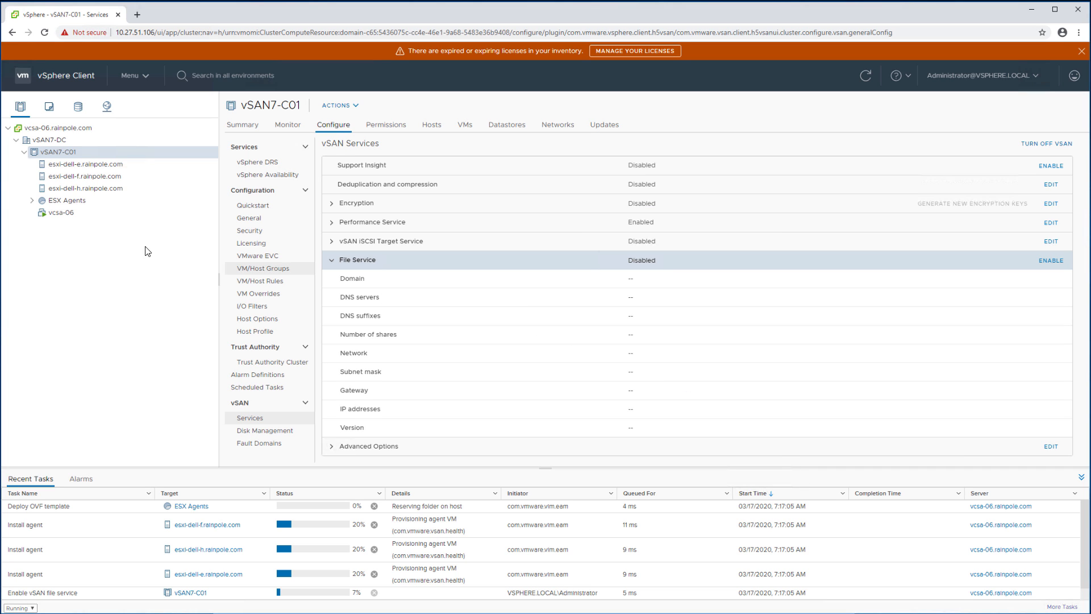
left_click(32, 200)
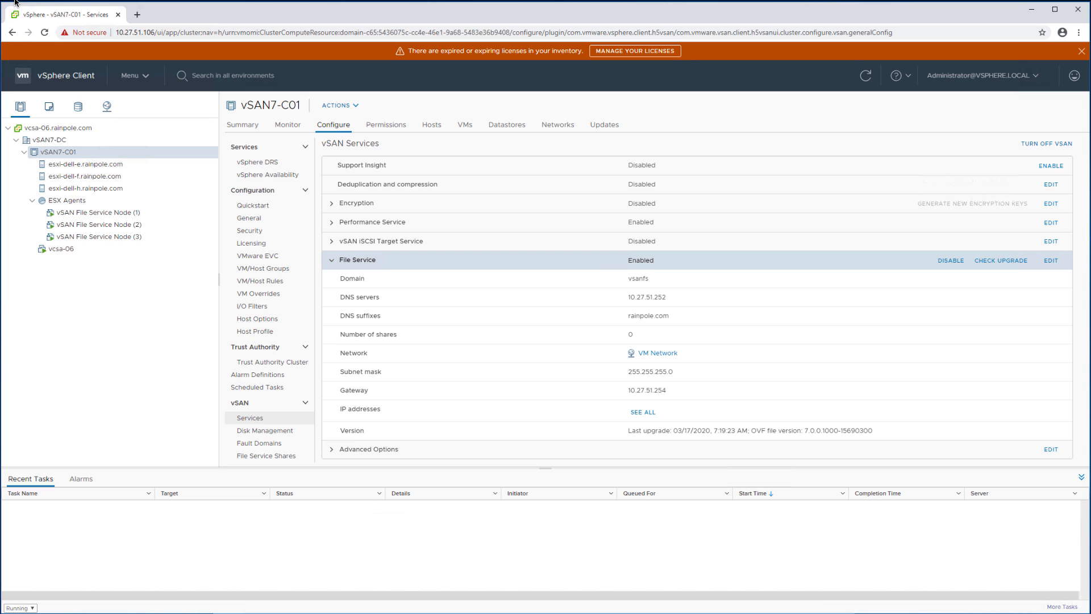
mouse_move(662, 290)
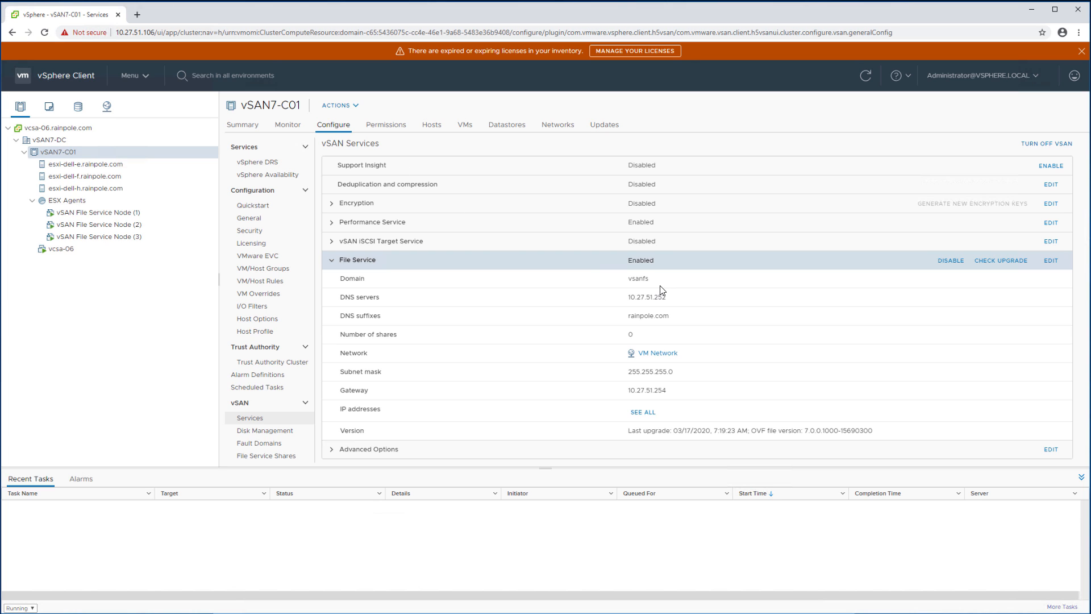
mouse_move(625, 302)
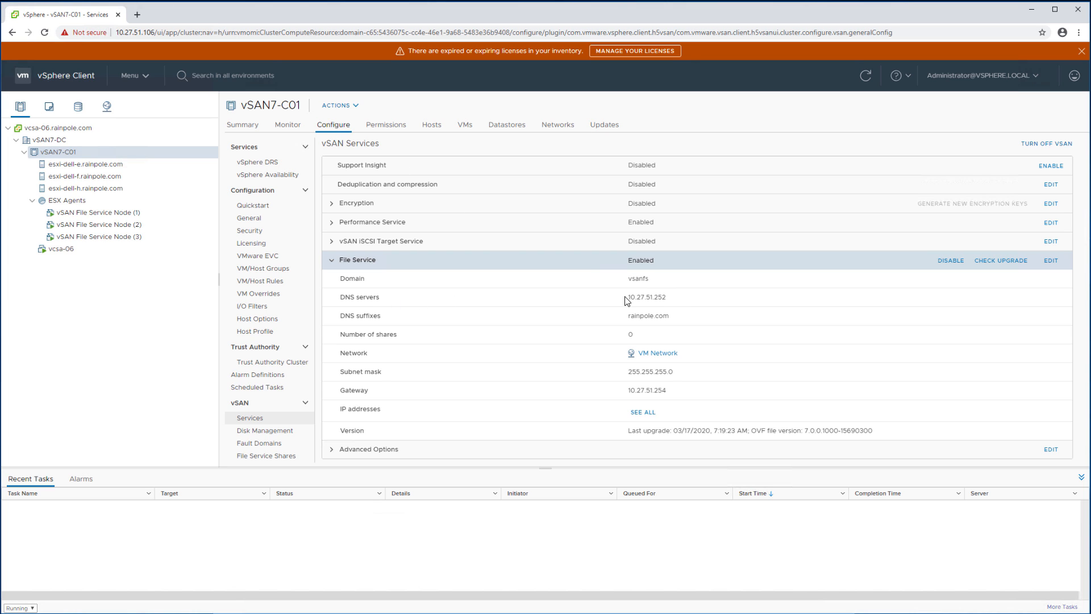
mouse_move(634, 350)
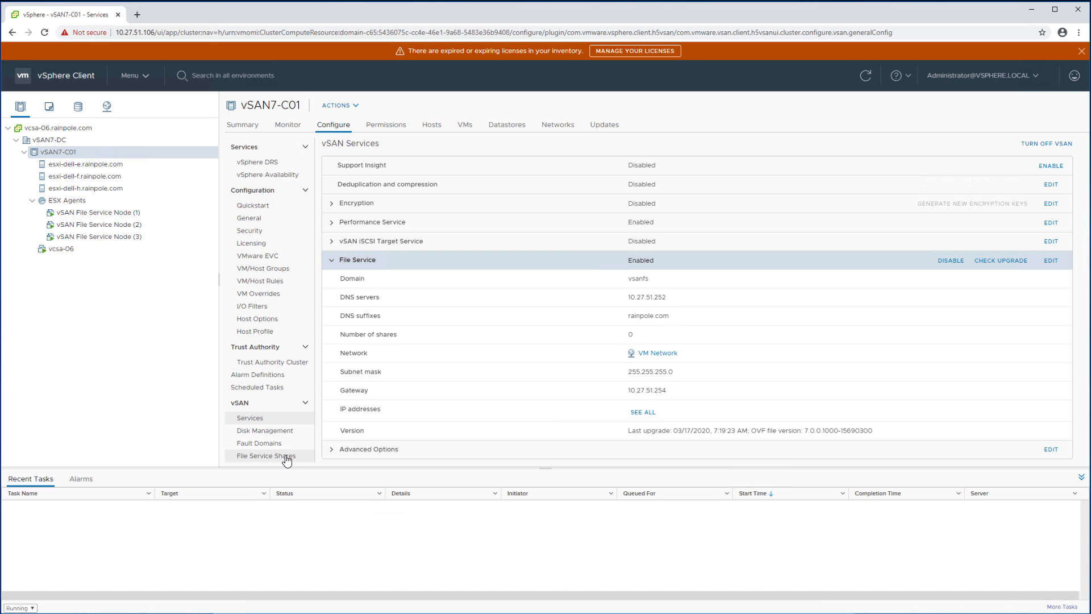
Add a new file share named ybshare using the vSAN Default Storage Policy
left_click(265, 456)
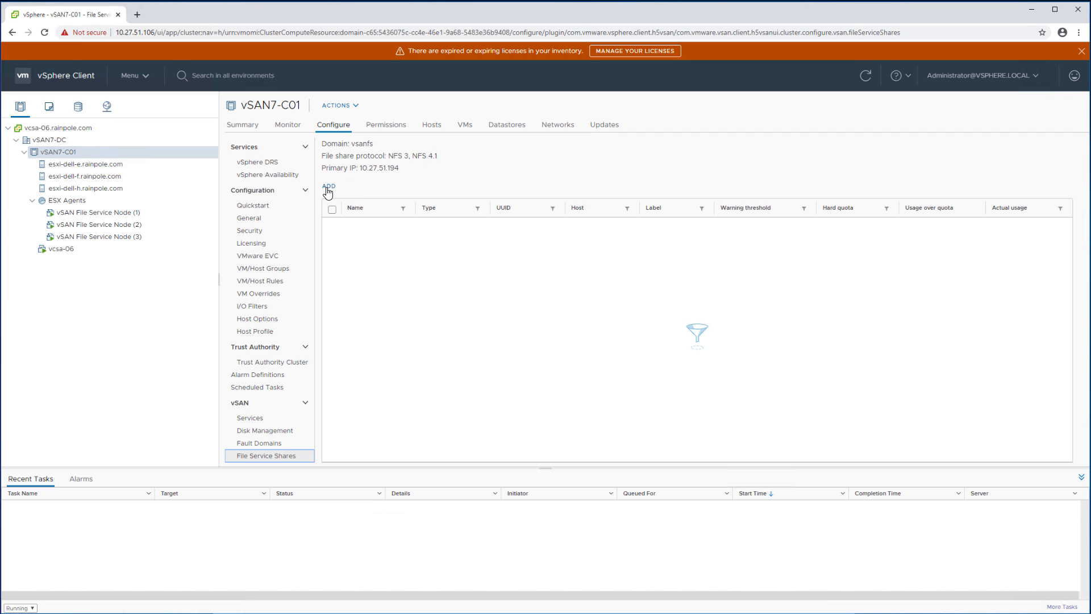
left_click(328, 186)
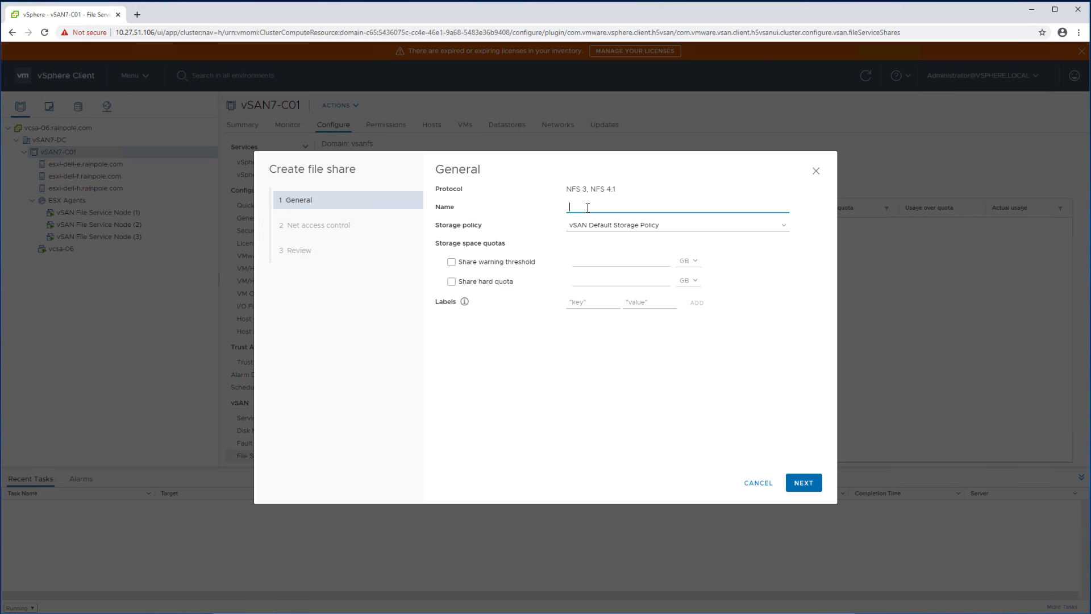
type("yb")
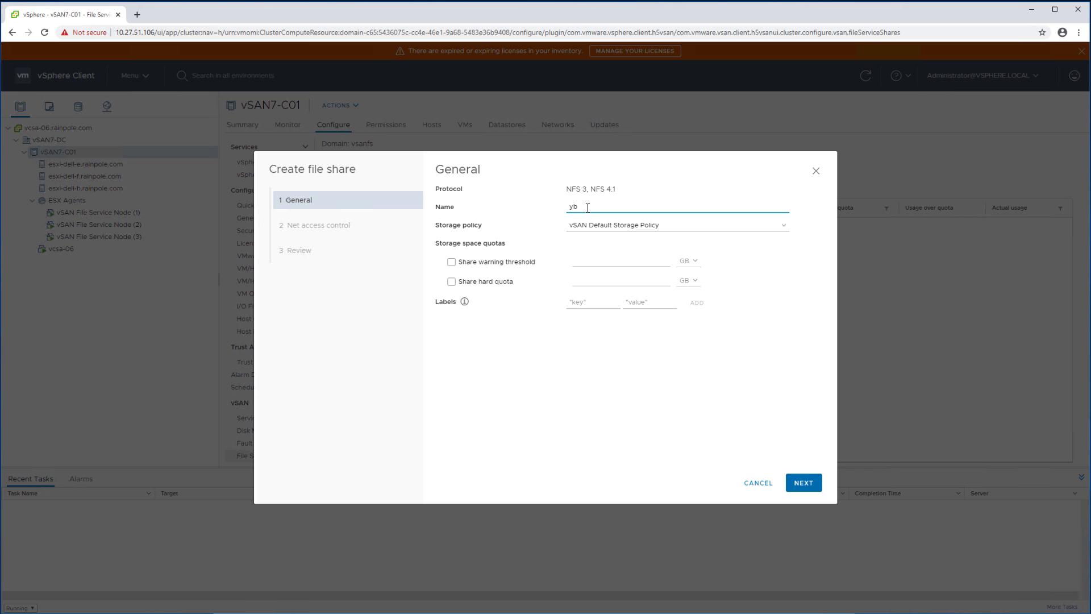
type("share")
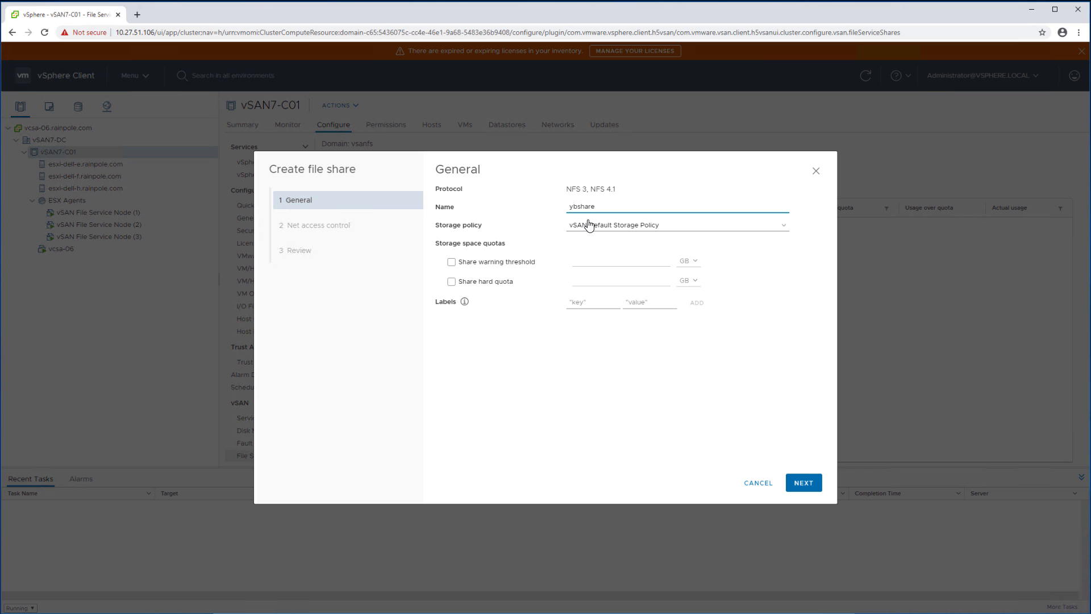
left_click(675, 224)
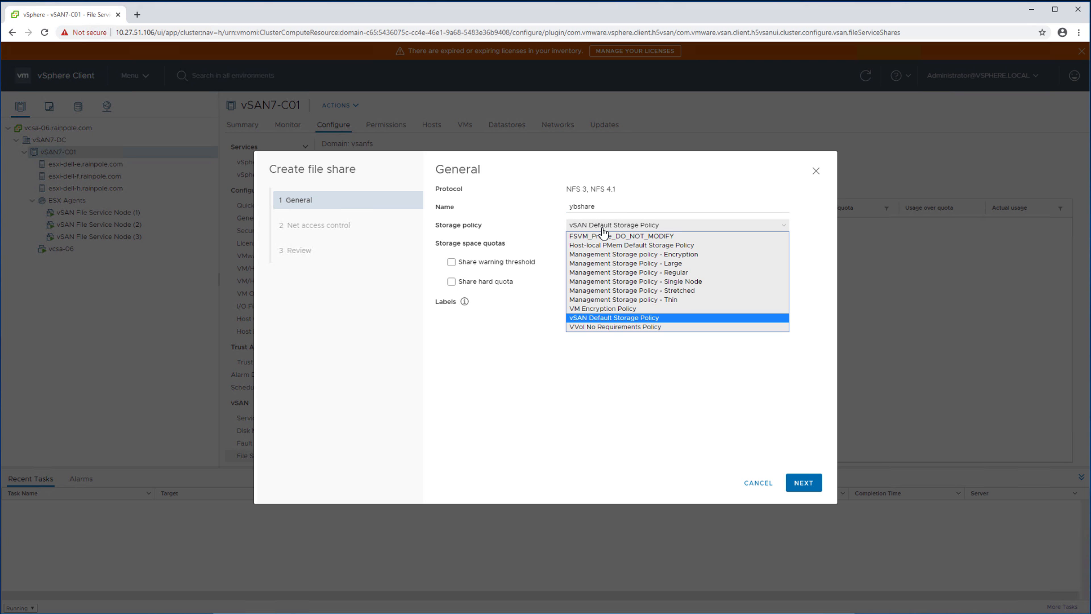
mouse_move(656, 231)
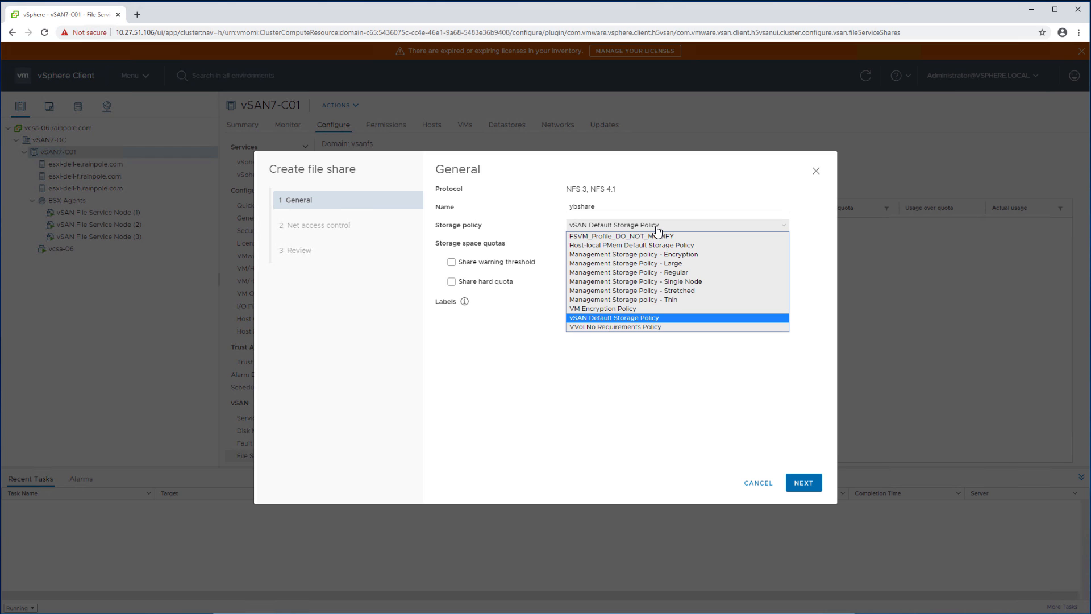
left_click(614, 317)
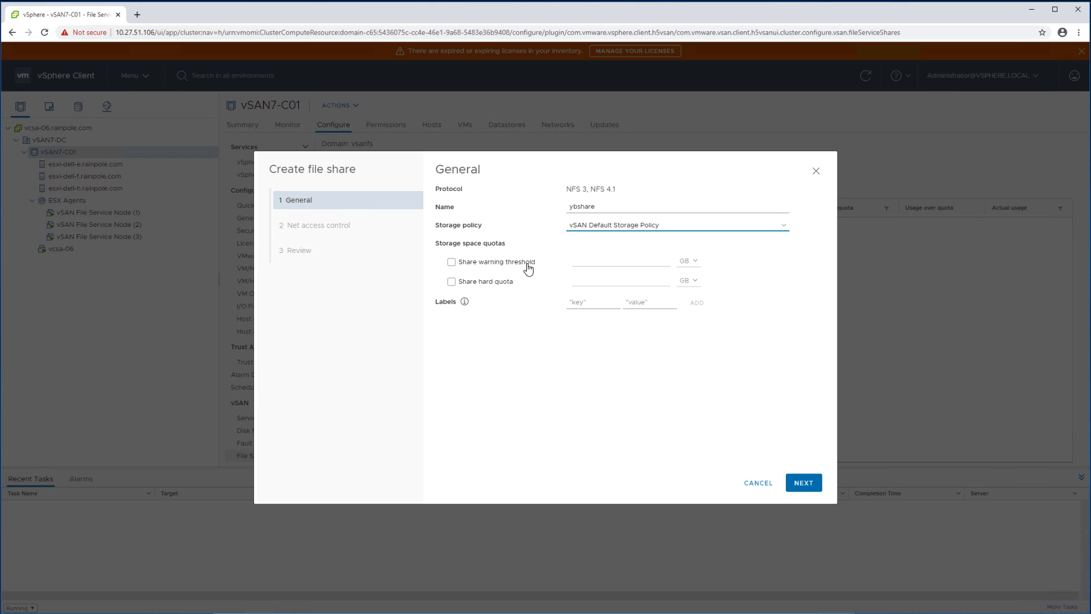
Set a 5000 GB warning threshold and a 7500 GB hard quota on ybshare
left_click(451, 261)
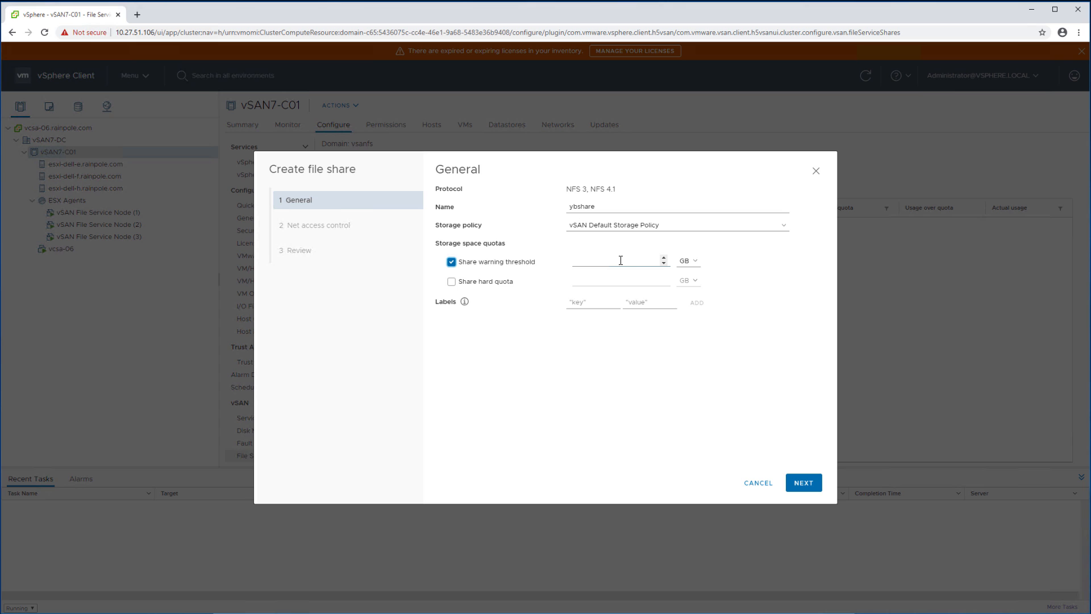
type("5000")
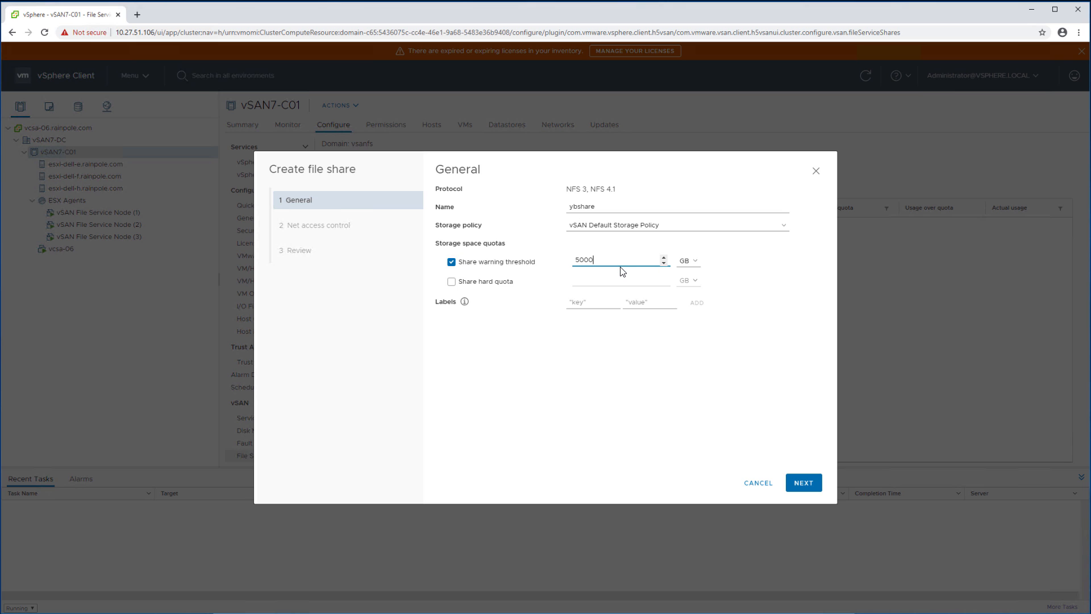
left_click(451, 281)
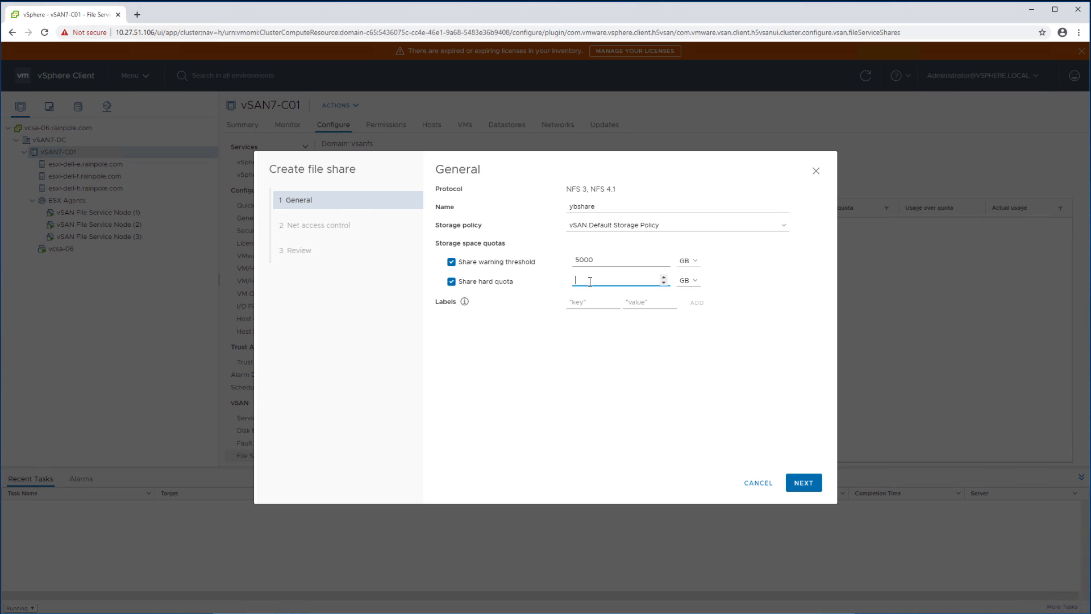
type("7500")
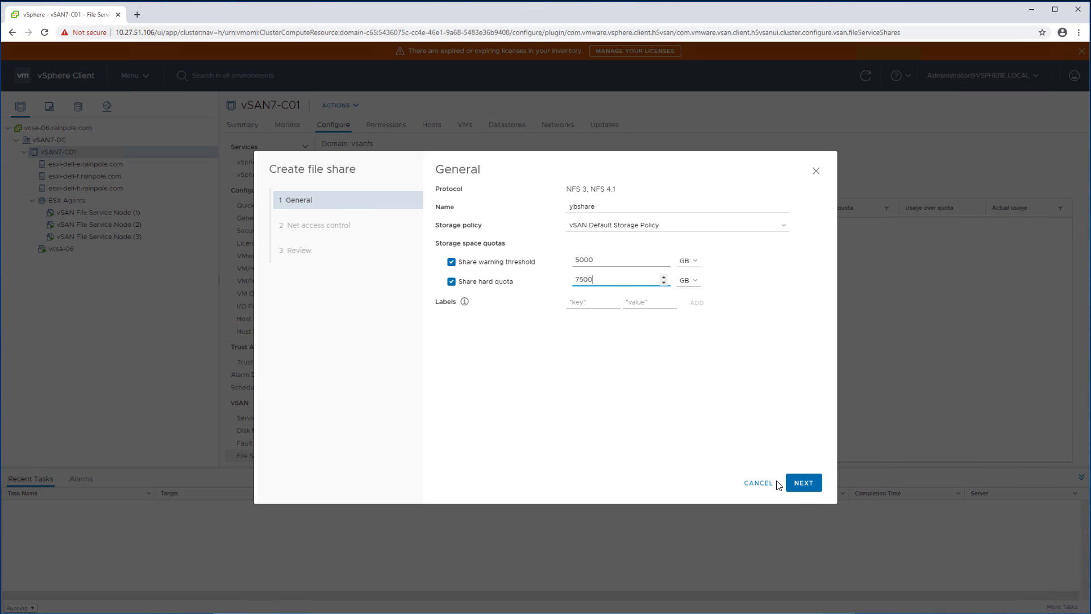
left_click(802, 483)
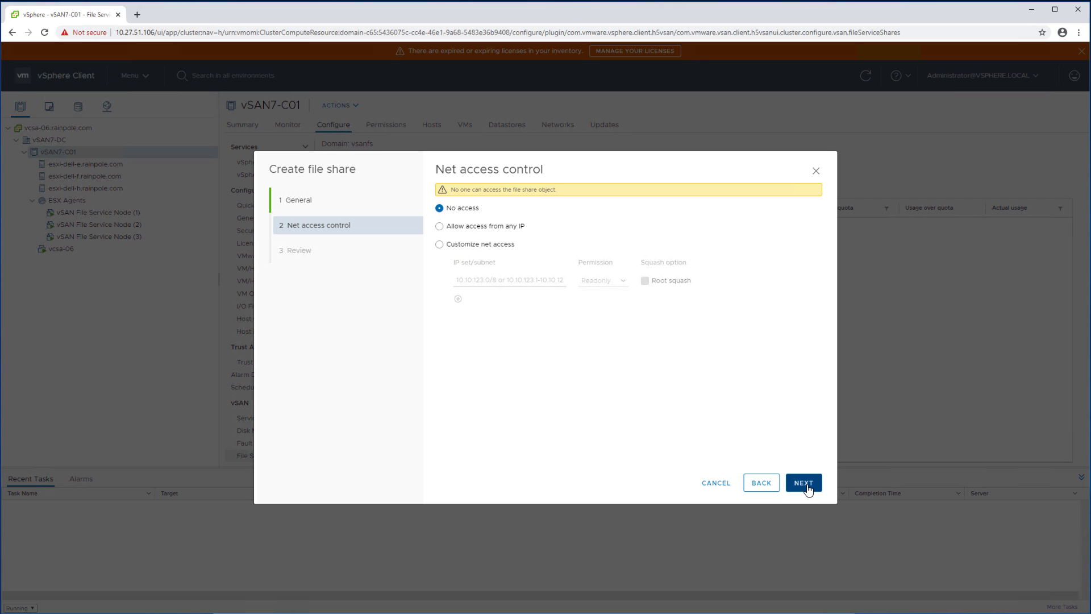
mouse_move(455, 231)
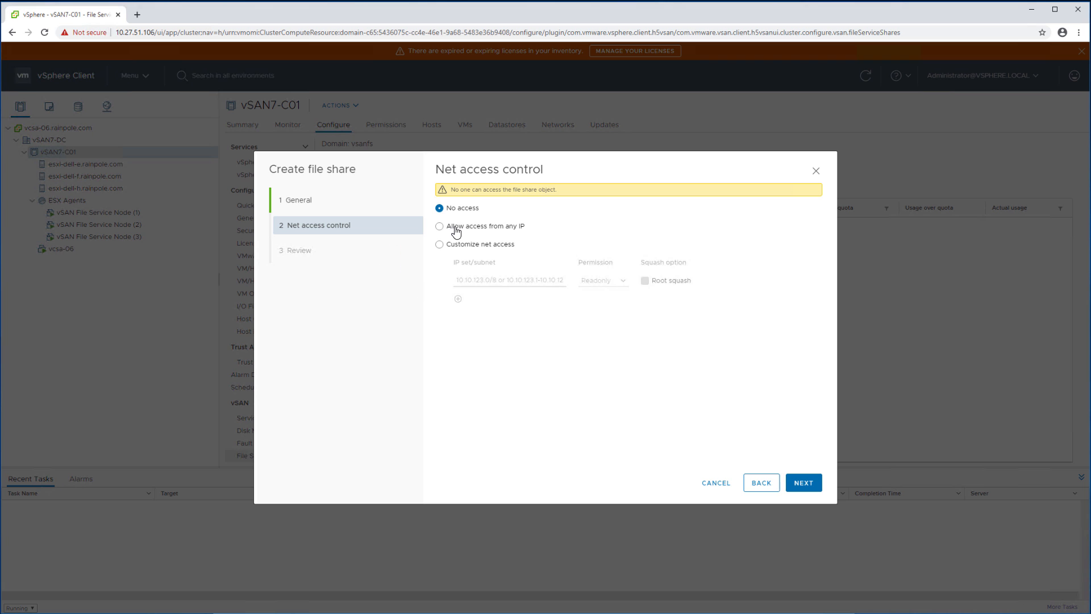
Allow access to ybshare from any IP, review, and create the share
left_click(439, 225)
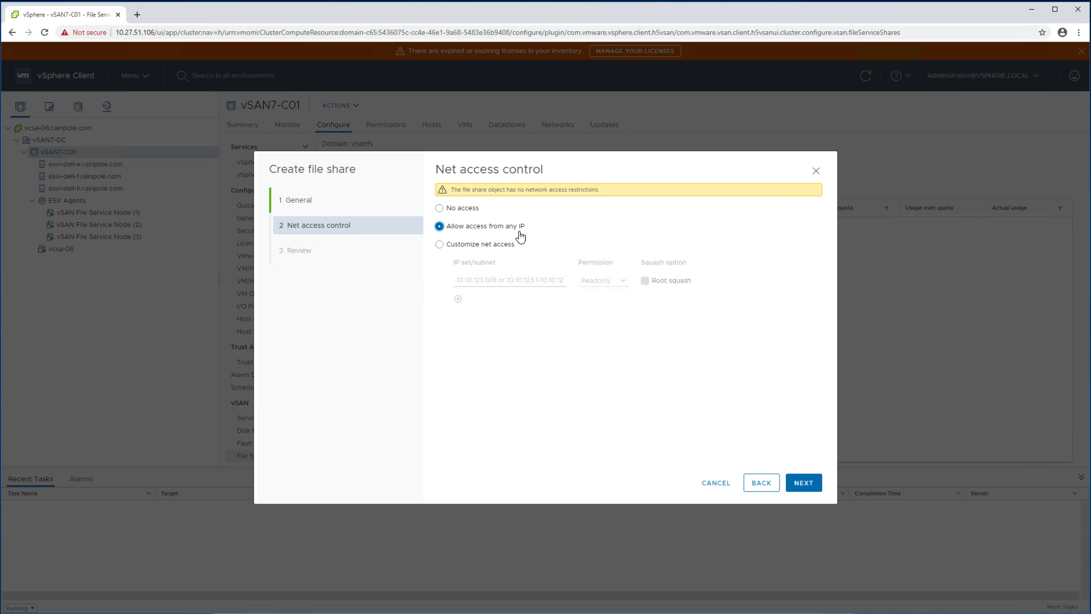
left_click(803, 482)
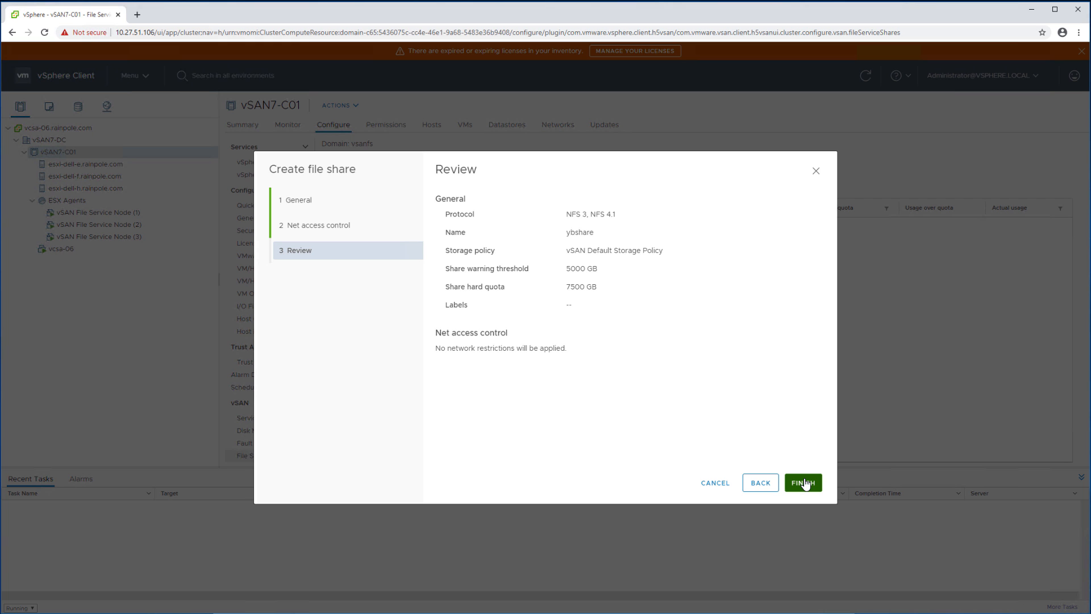
left_click(802, 482)
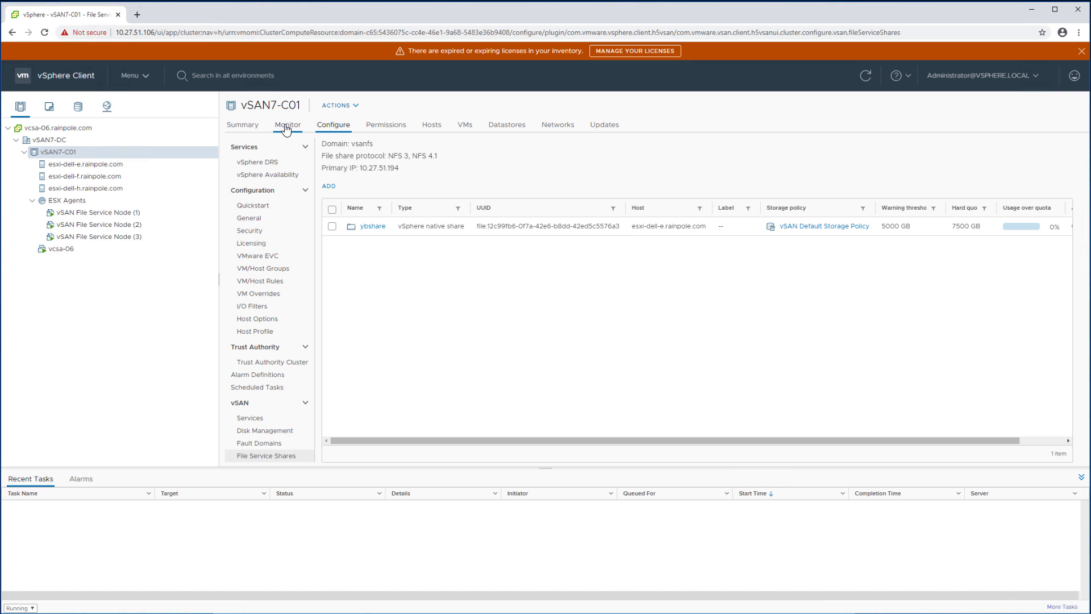
Show Monitor > vSAN Capacity with User objects expanded, showing file shares at 100 MB
left_click(288, 124)
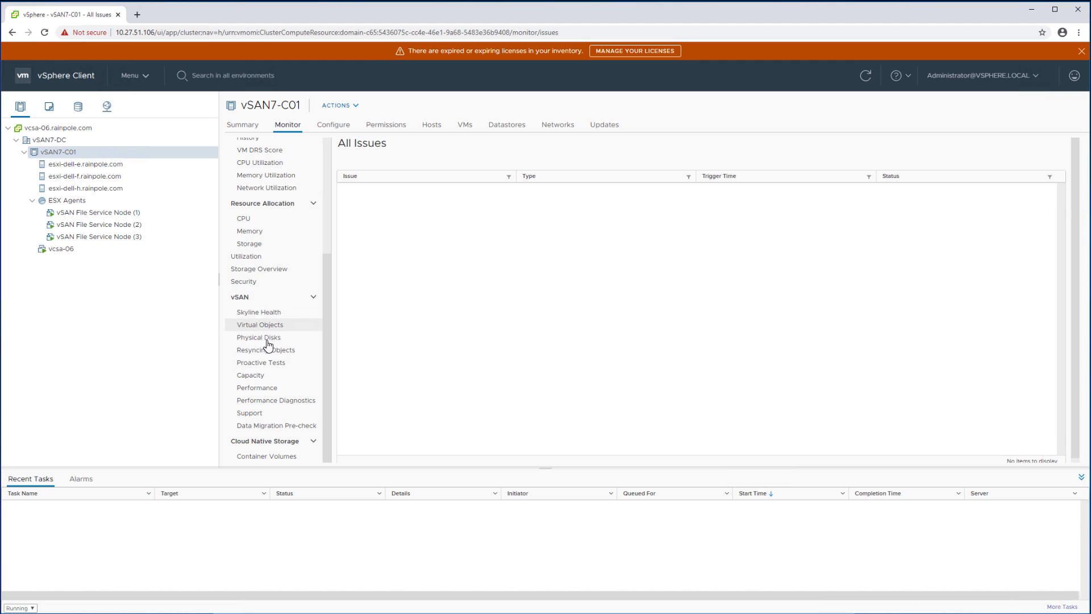
left_click(250, 374)
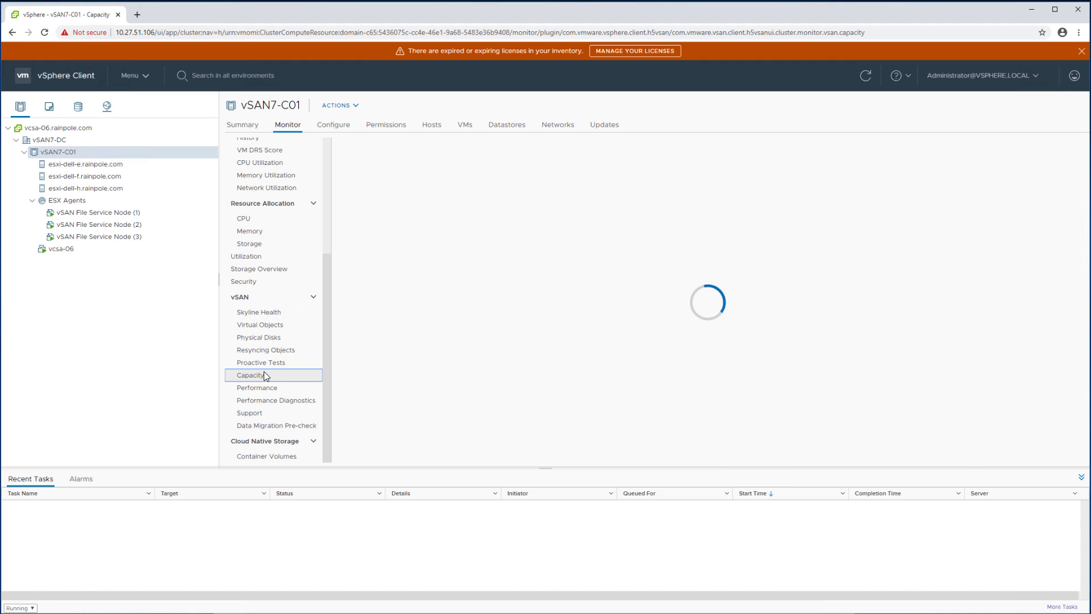
left_click(250, 375)
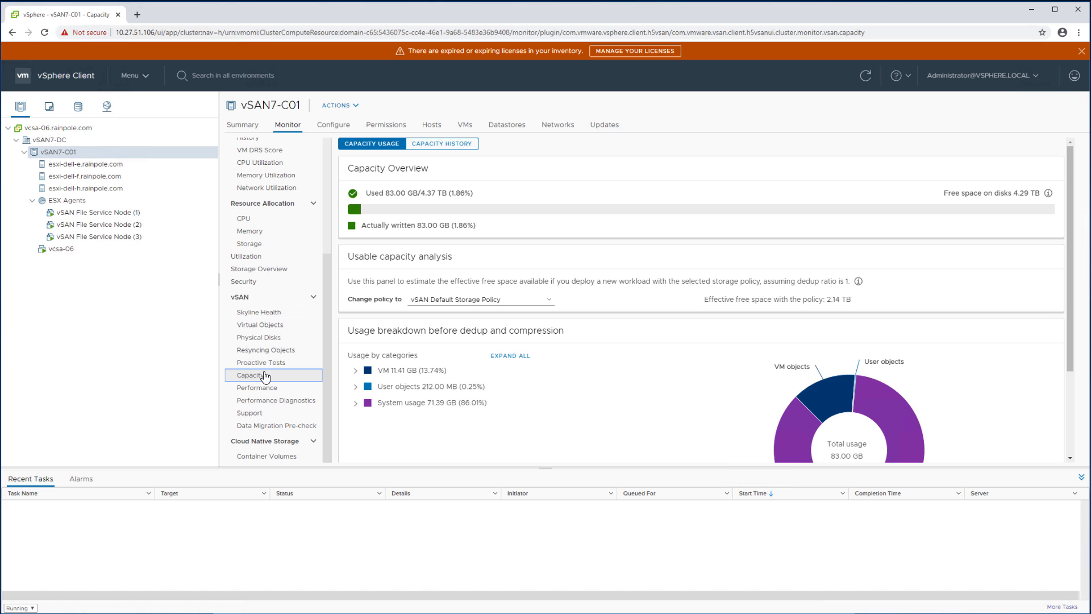
scroll("down", 3)
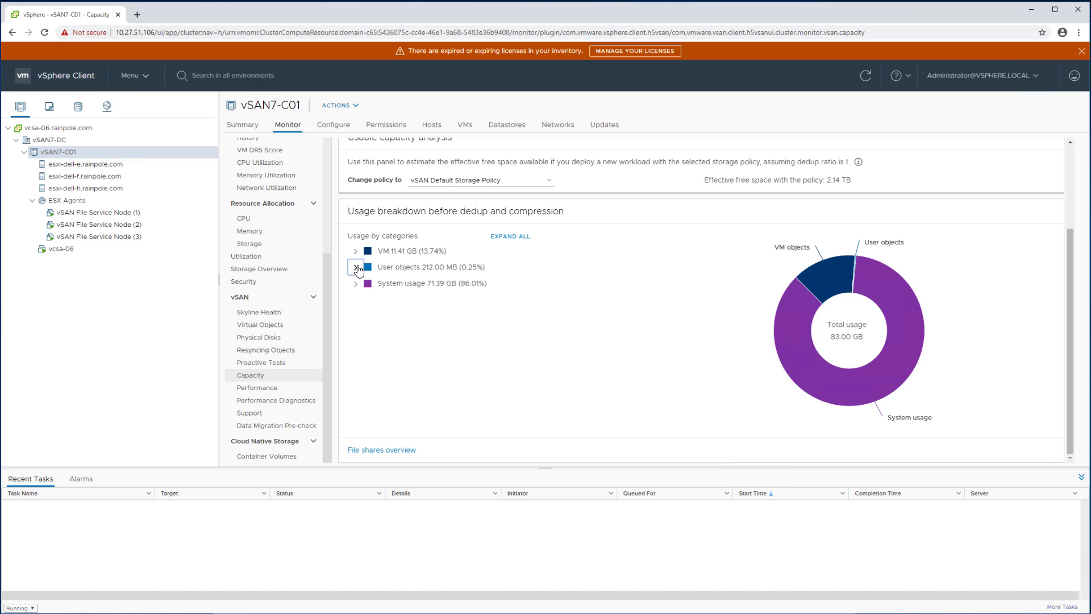
left_click(355, 266)
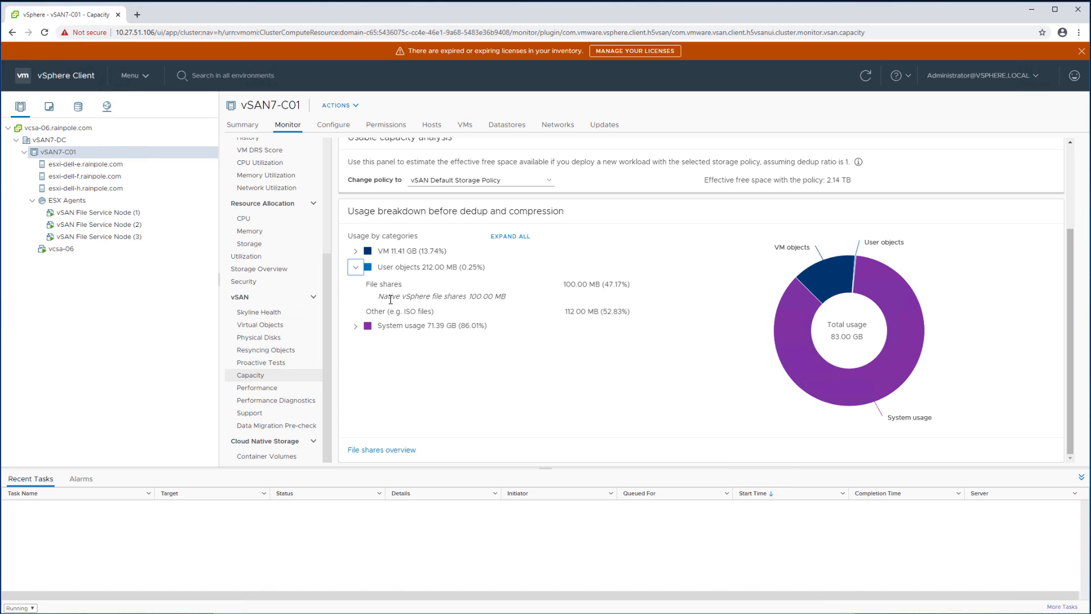
mouse_move(446, 297)
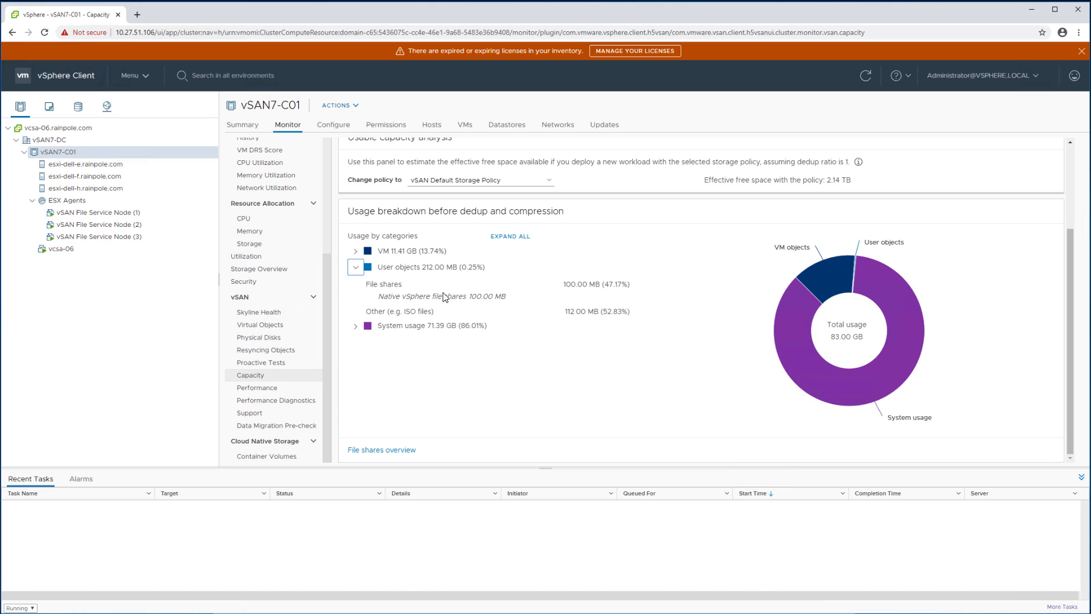
mouse_move(260, 325)
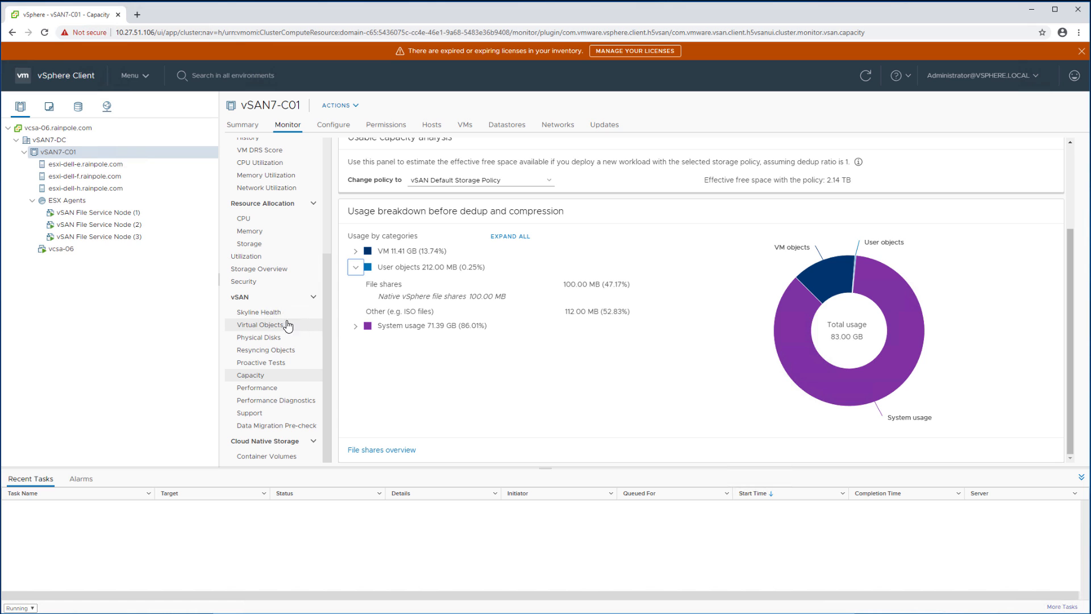
Open Skyline Health, expand the File Service group and select File Server Health
left_click(257, 312)
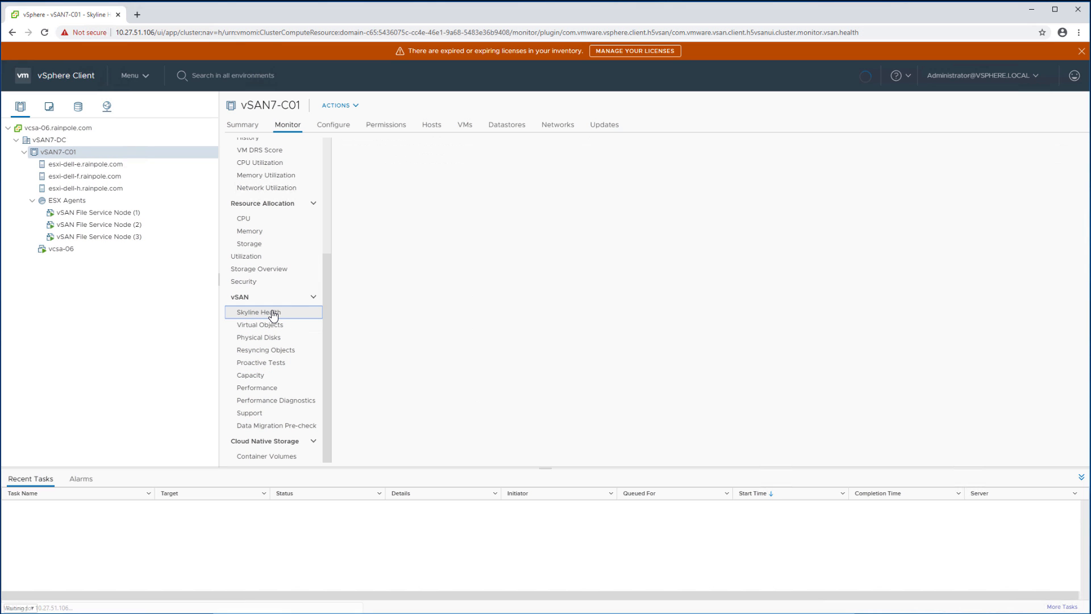
left_click(258, 312)
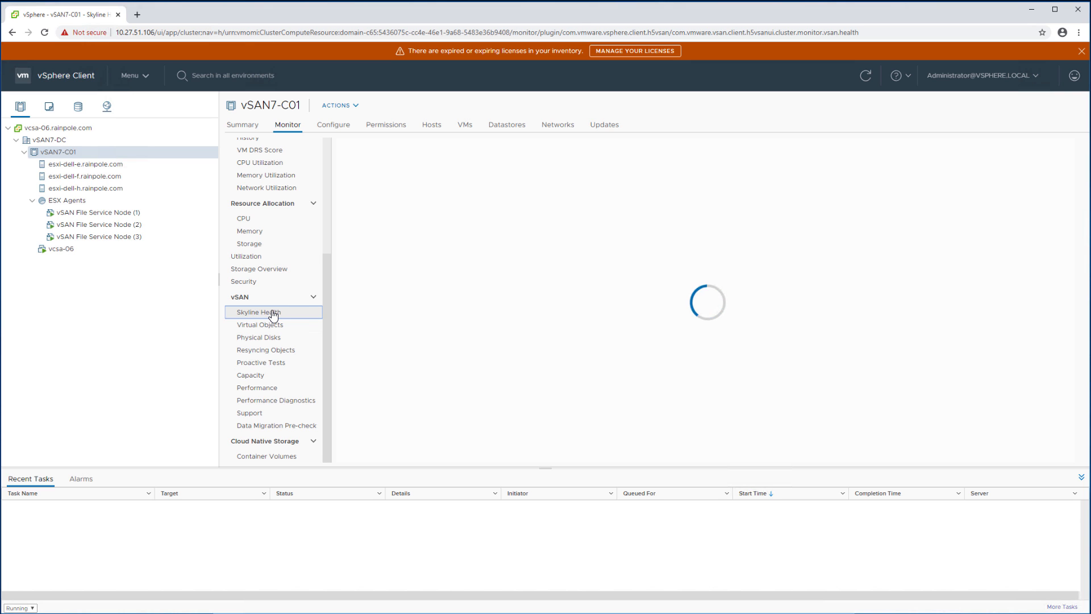
left_click(256, 312)
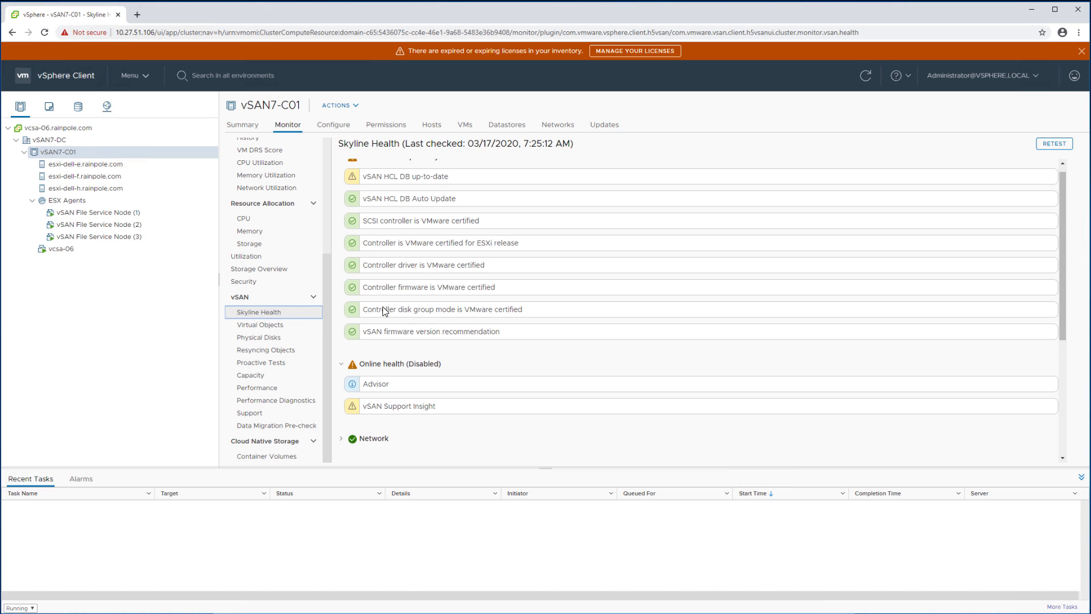
scroll("down", 3)
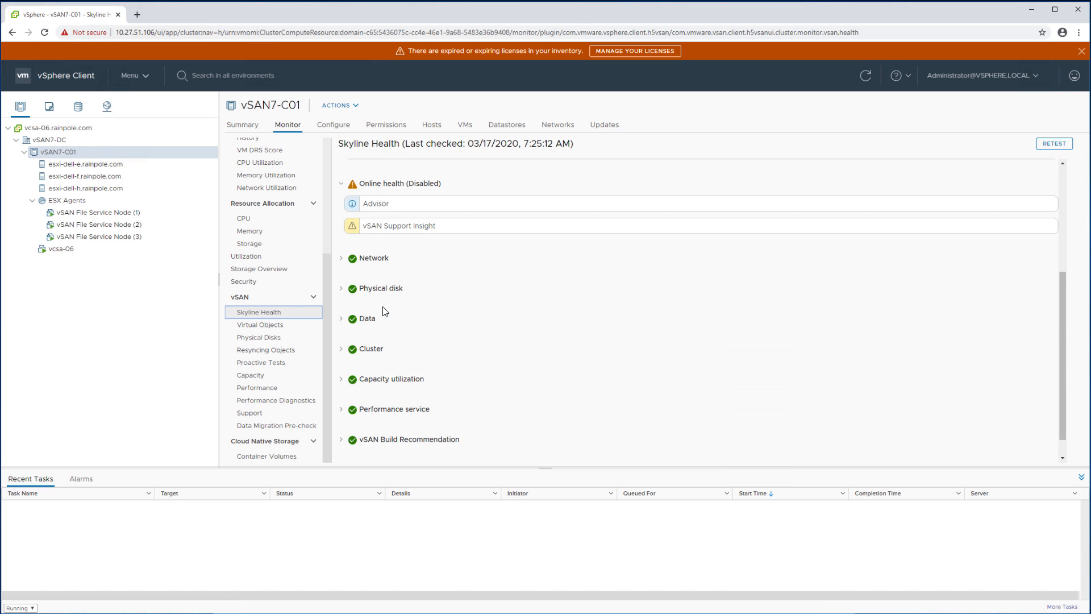
scroll("down", 3)
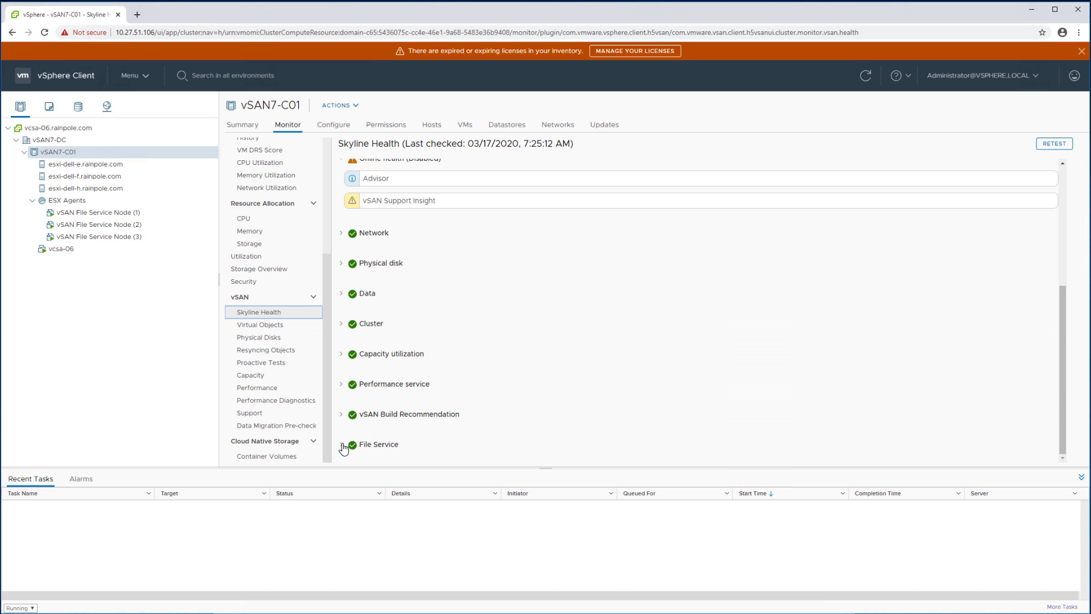
left_click(342, 448)
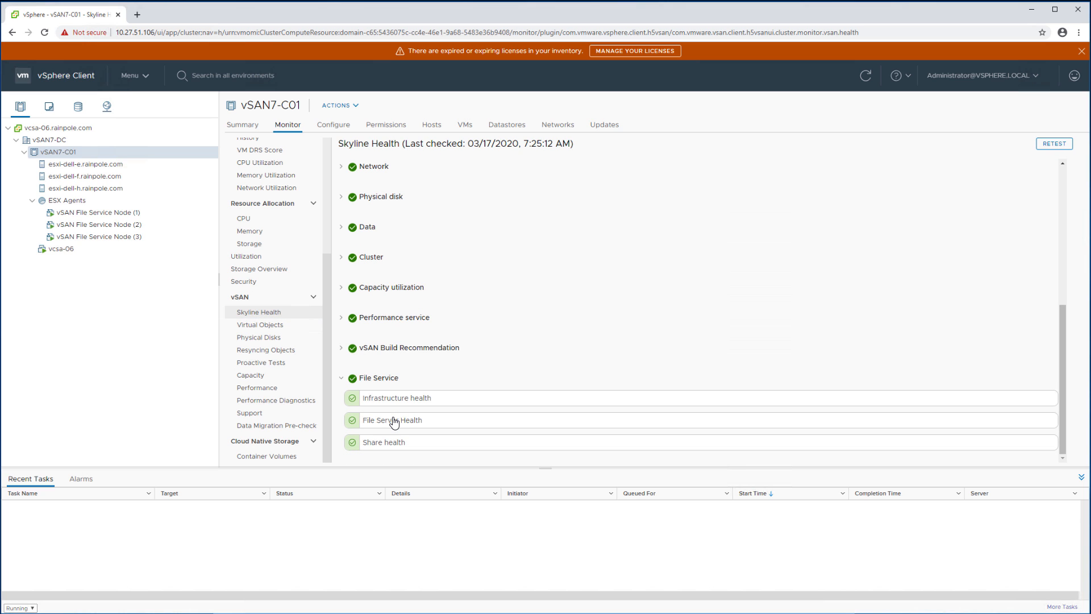
left_click(392, 419)
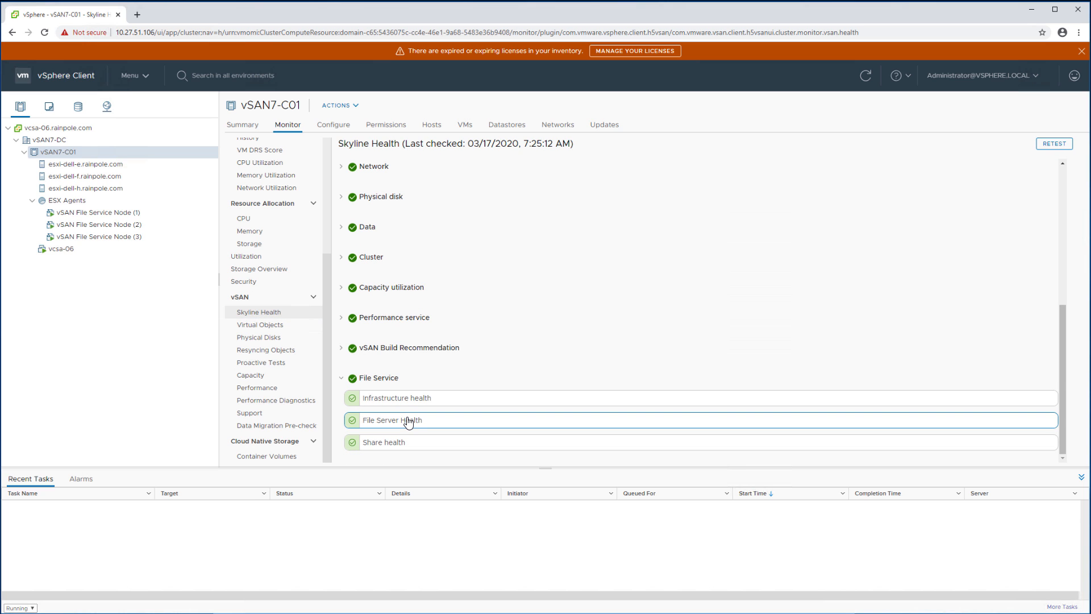